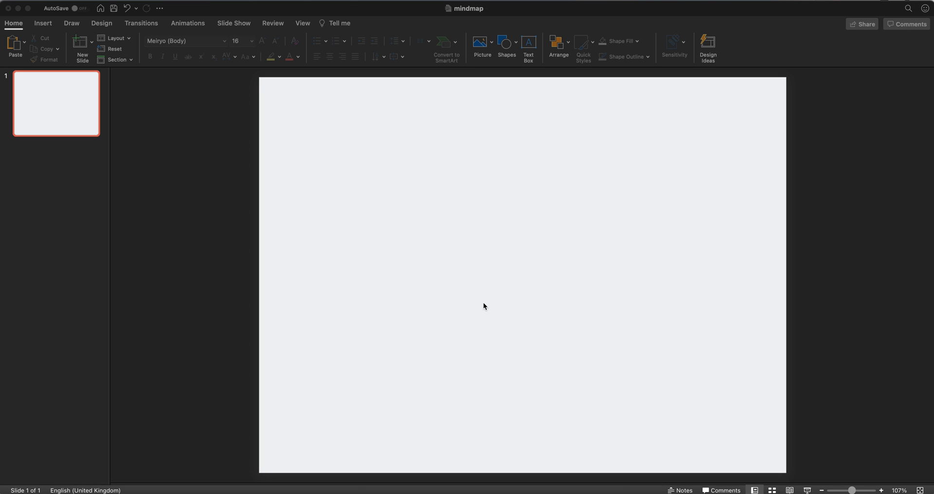
pyautogui.moveTo(43, 24)
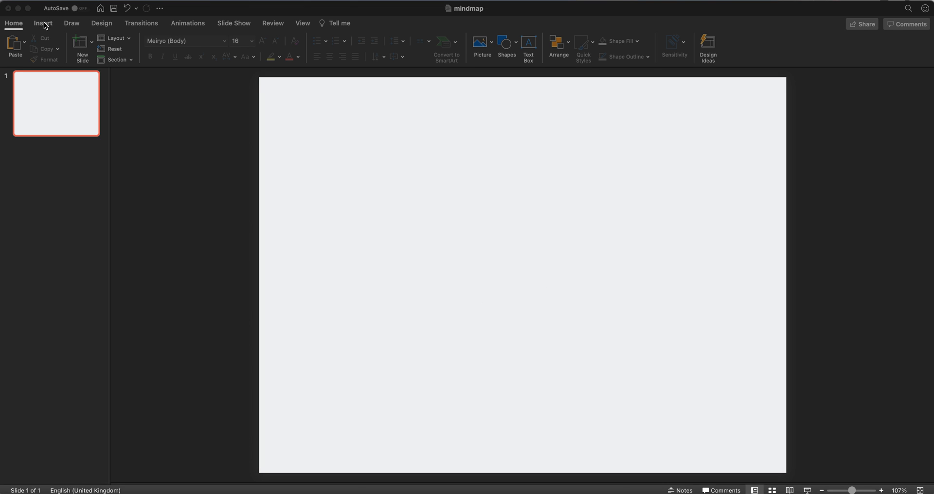
# Show the Insert ribbon tools for the blank mindmap slide
pyautogui.click(42, 22)
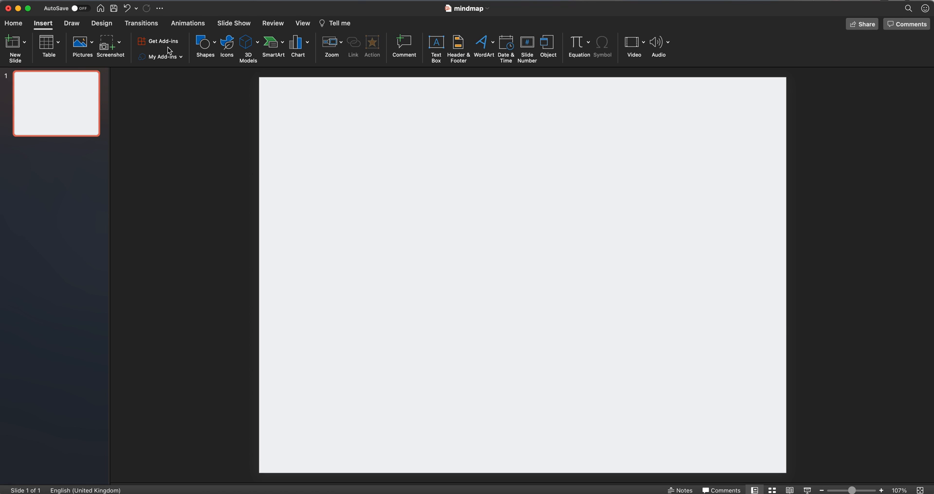
pyautogui.moveTo(181, 50)
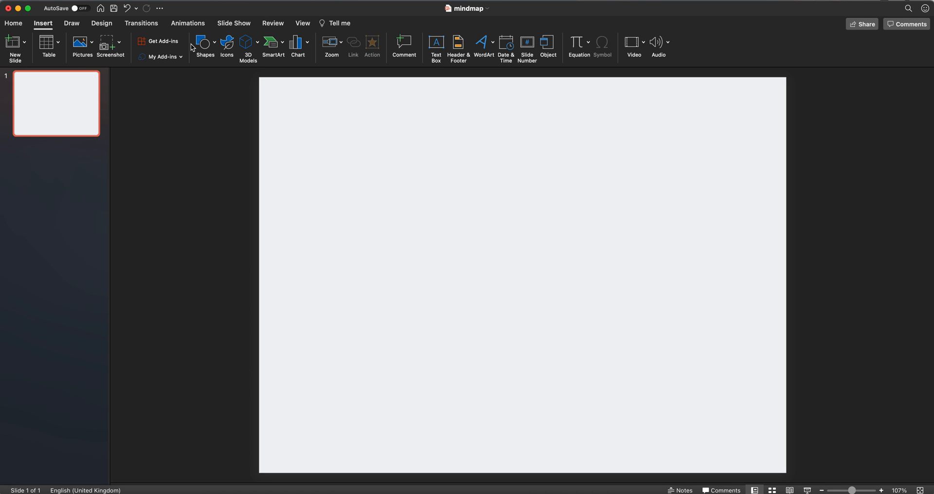
pyautogui.moveTo(227, 46)
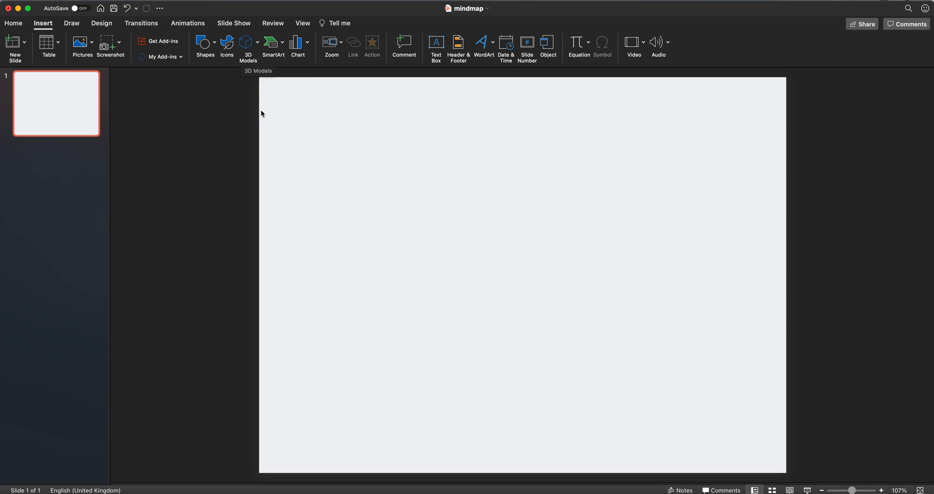
pyautogui.moveTo(308, 110)
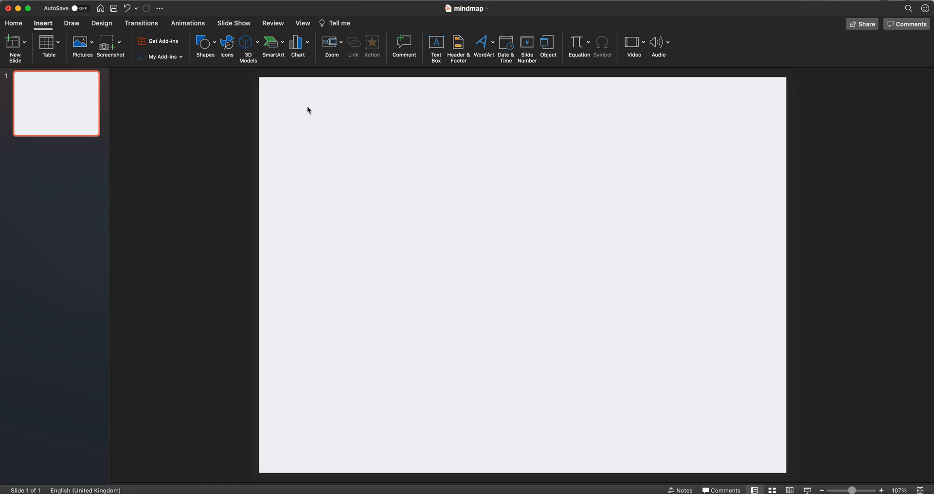
pyautogui.moveTo(306, 109)
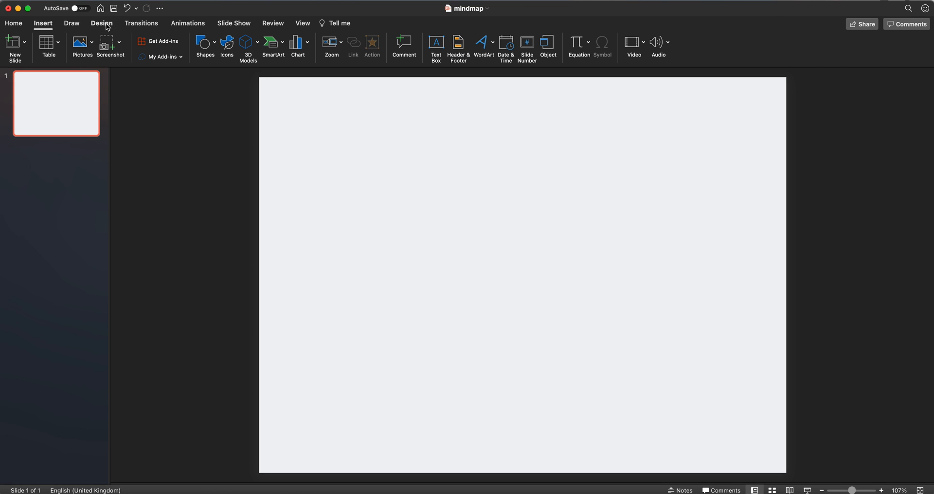
# Change the slide size to the A3 Paper preset (297×420 mm) and confirm
pyautogui.click(100, 23)
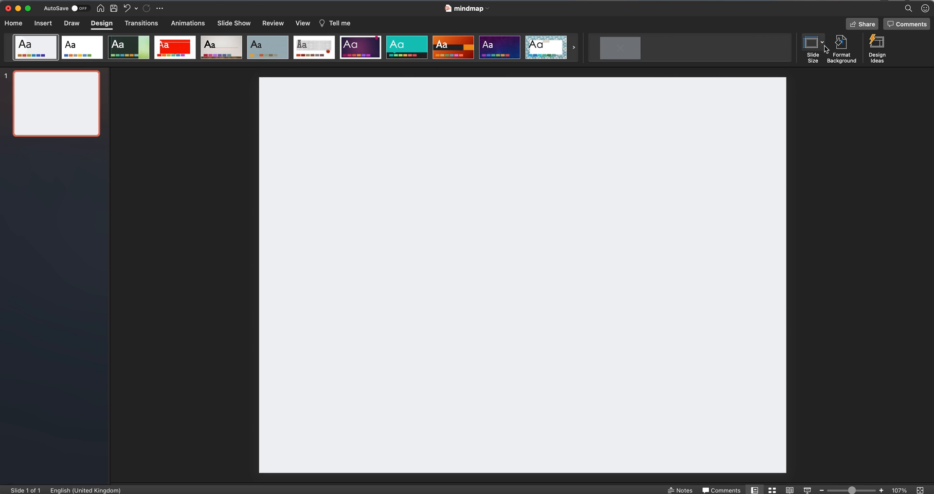
pyautogui.click(812, 46)
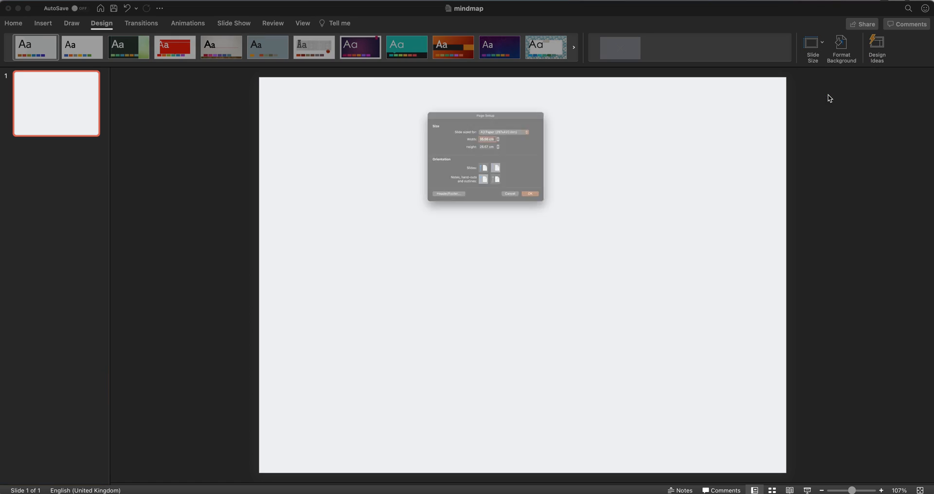
pyautogui.click(504, 132)
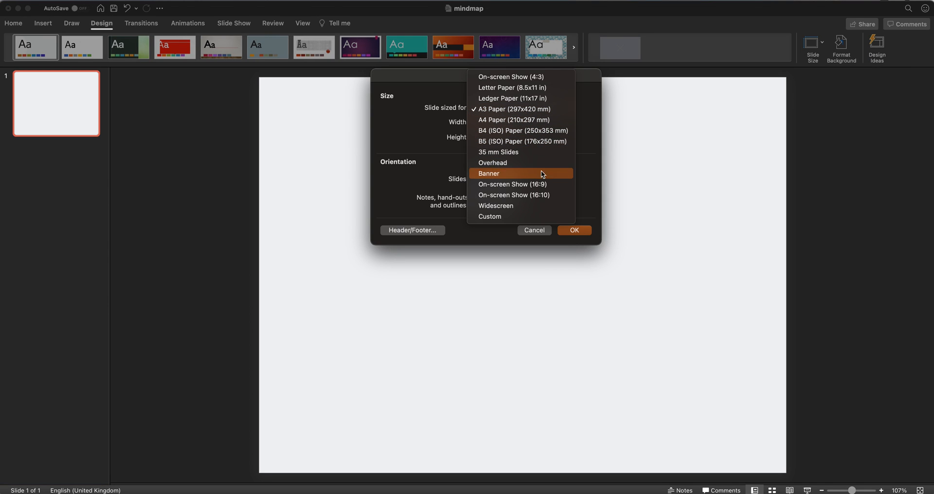
pyautogui.moveTo(515, 194)
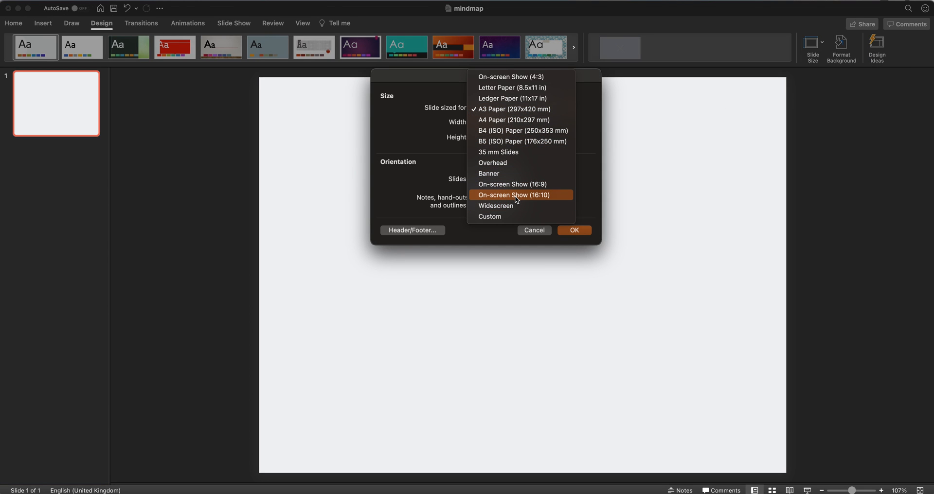
pyautogui.moveTo(500, 109)
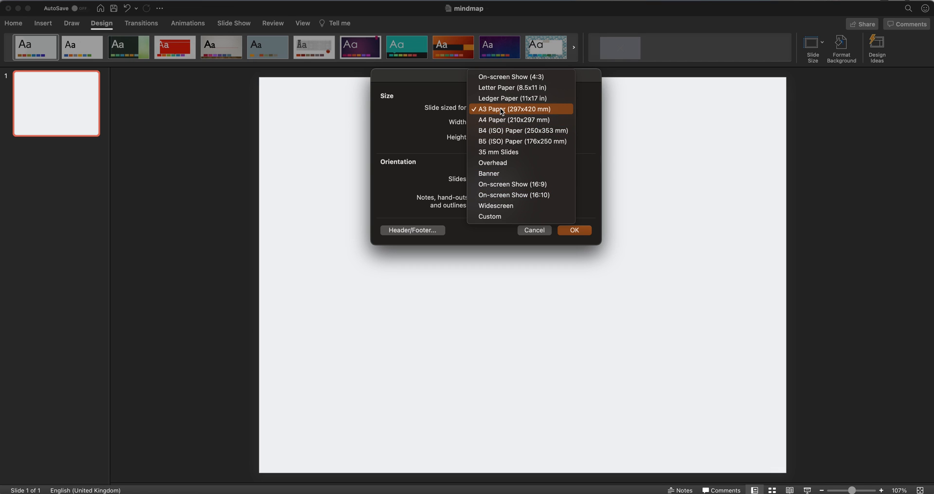
pyautogui.moveTo(503, 112)
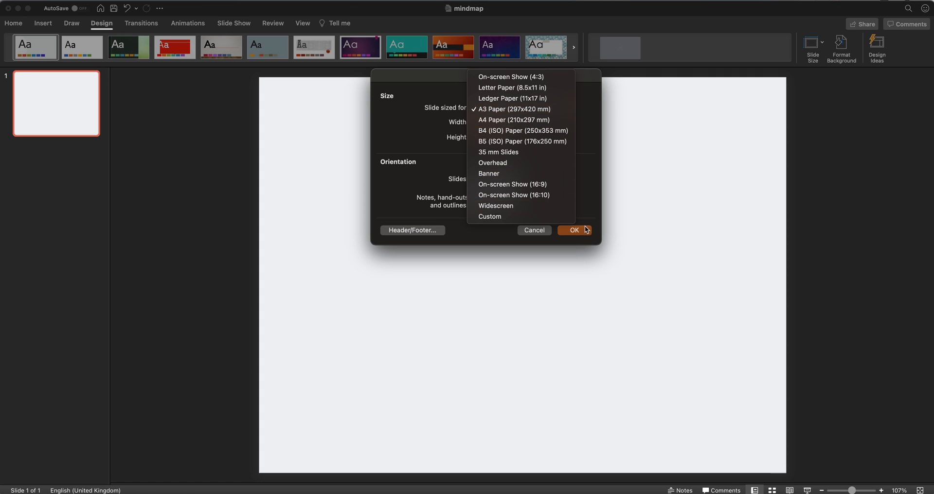
pyautogui.click(574, 231)
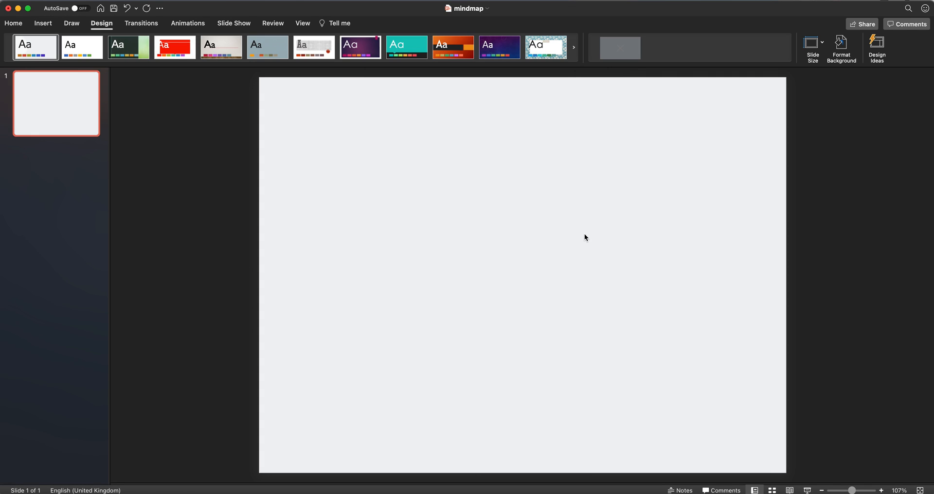
# Draw an oval circle, apply the red theme shape style and remove its outline
pyautogui.click(43, 23)
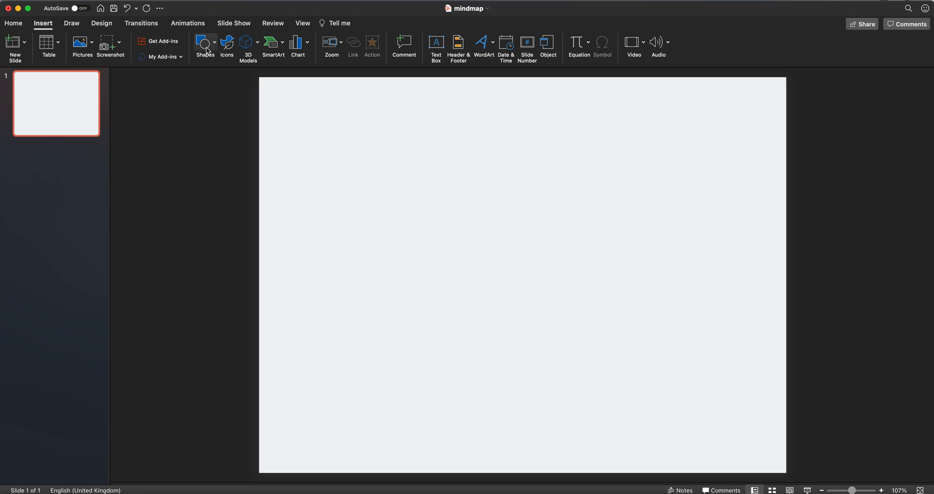
pyautogui.click(205, 48)
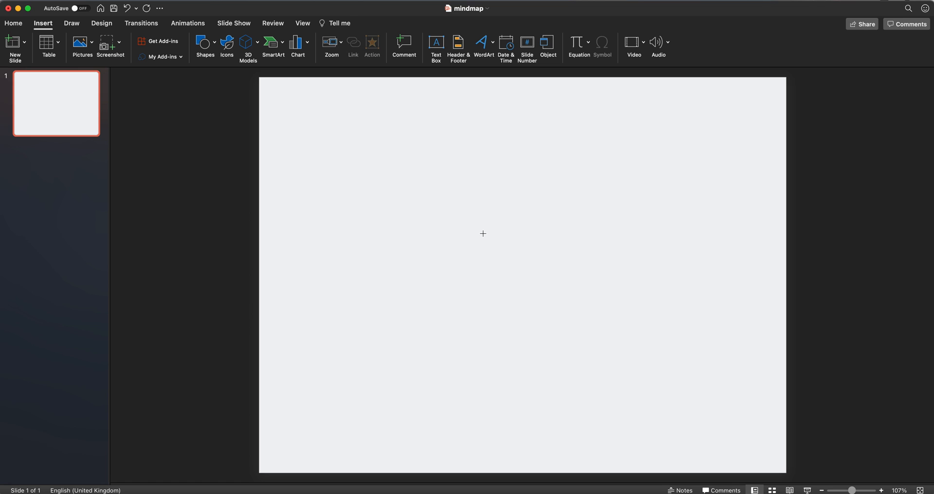
pyautogui.moveTo(490, 233)
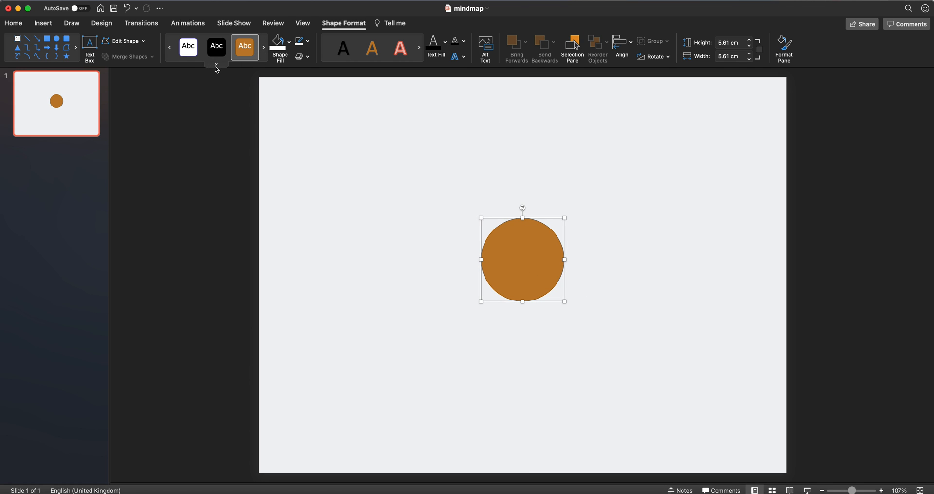
pyautogui.click(216, 63)
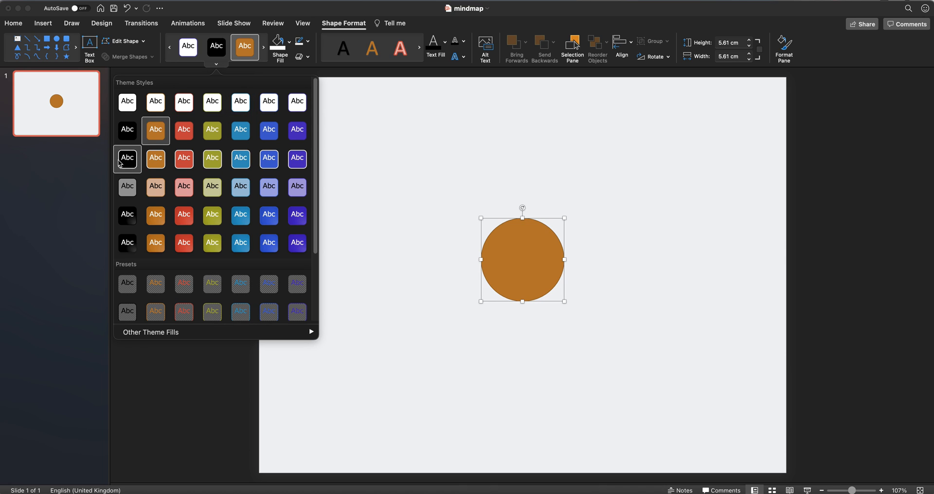
pyautogui.moveTo(212, 130)
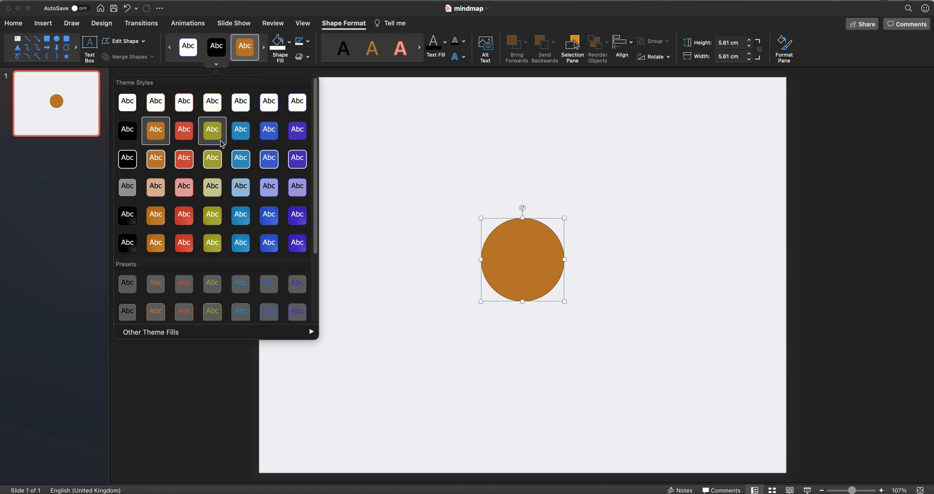
pyautogui.moveTo(183, 130)
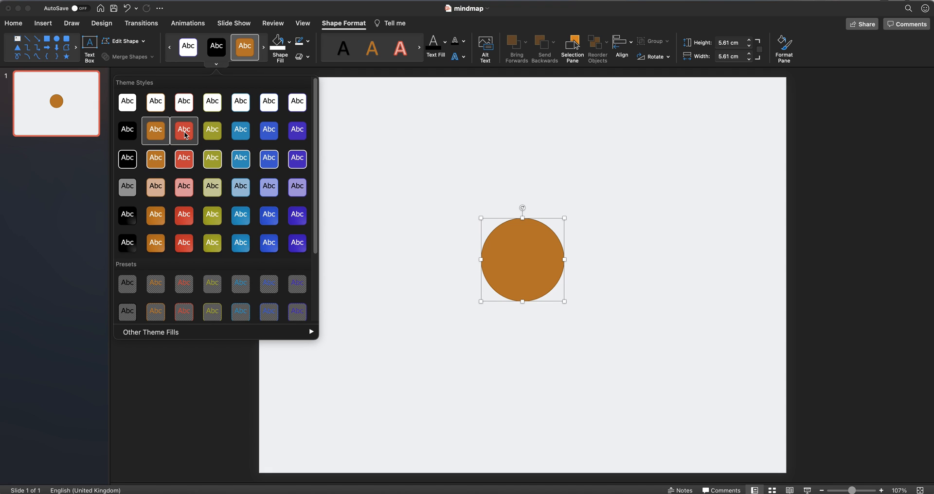
pyautogui.click(183, 130)
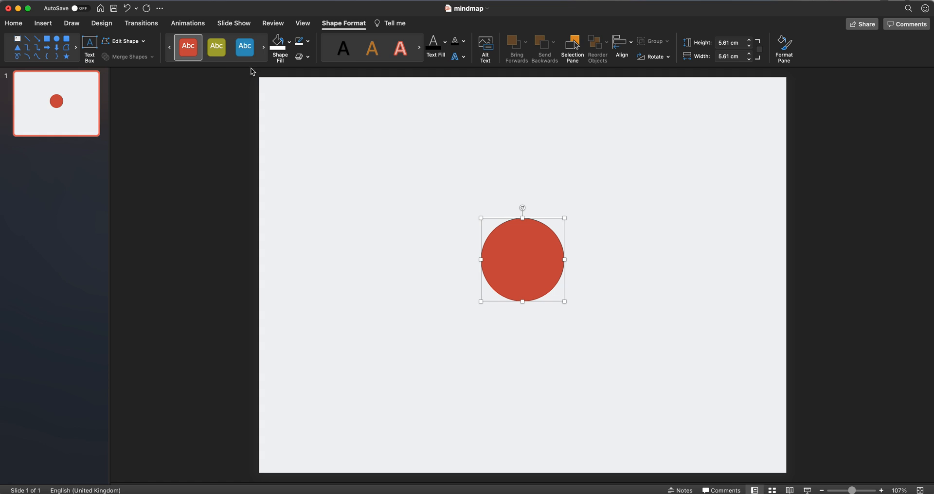
pyautogui.click(299, 41)
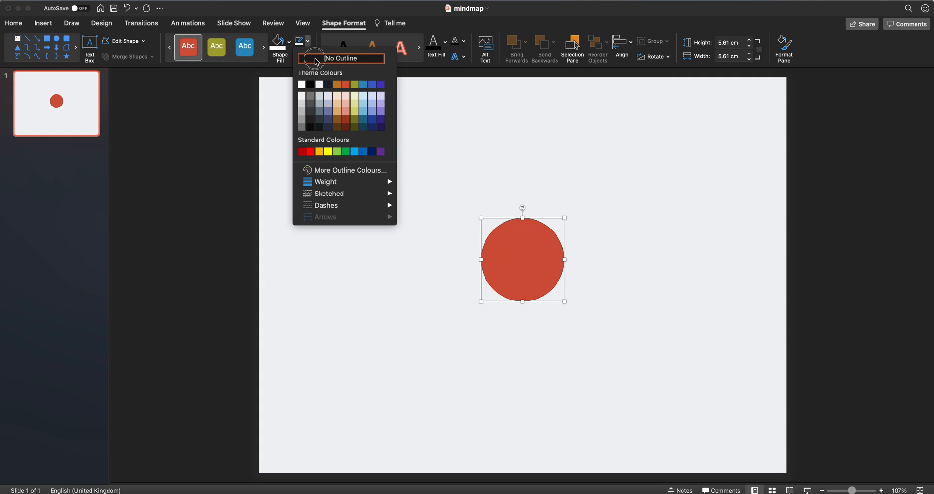
pyautogui.click(341, 59)
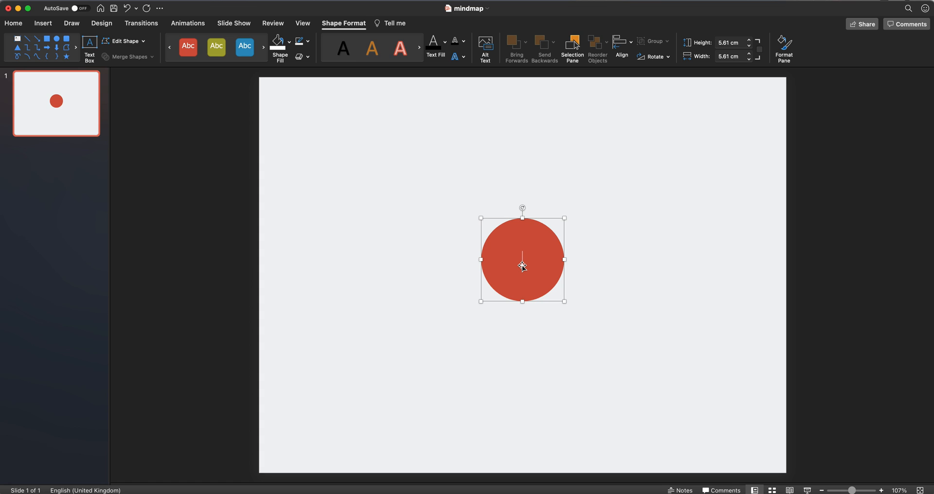
# Type 'Mind map' into the red circle and place the cursor at the label's start
pyautogui.write('Mind map')
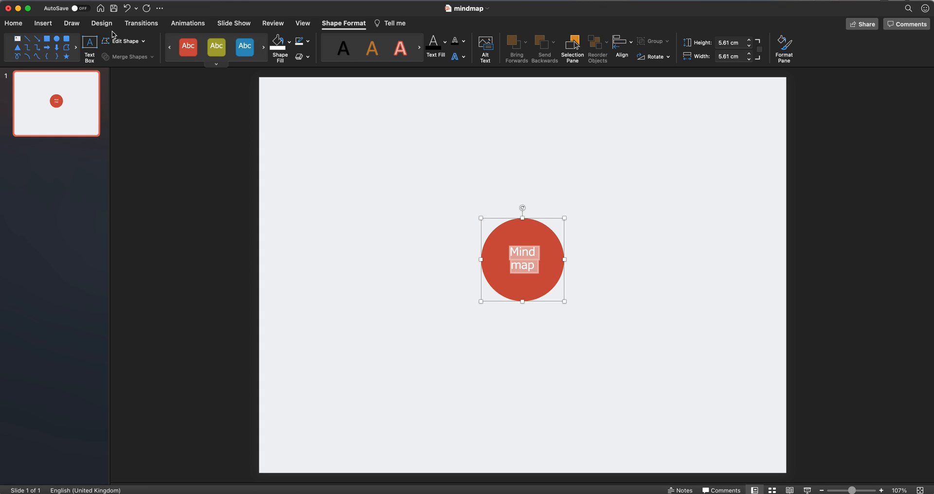
pyautogui.click(12, 23)
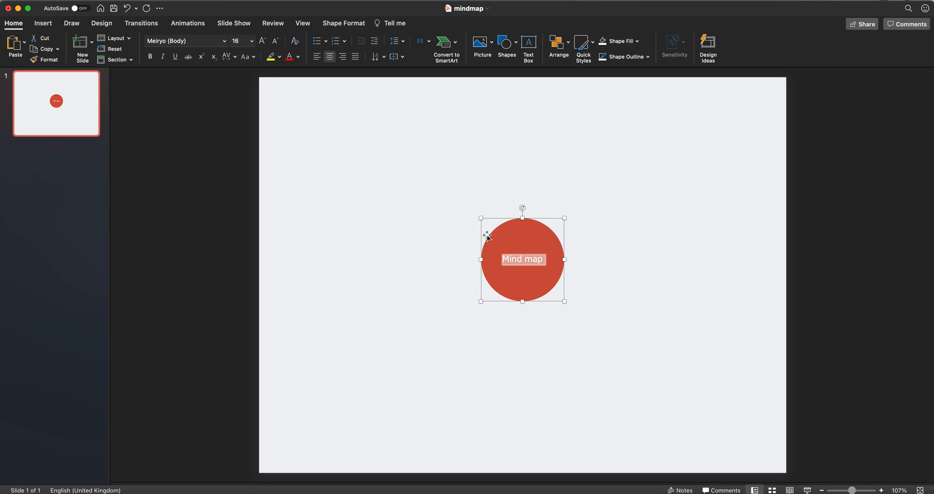
pyautogui.click(504, 258)
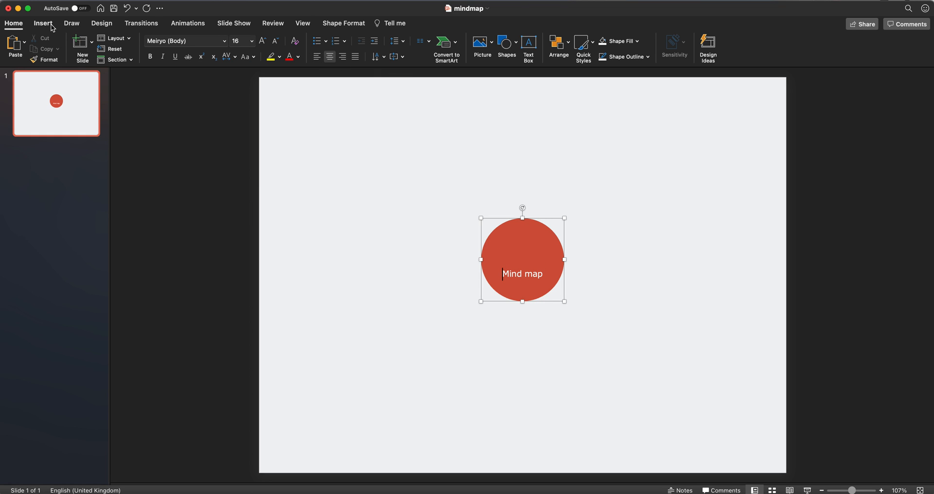
# Insert the alarm clock icon above the label and add a second red circle
pyautogui.click(43, 23)
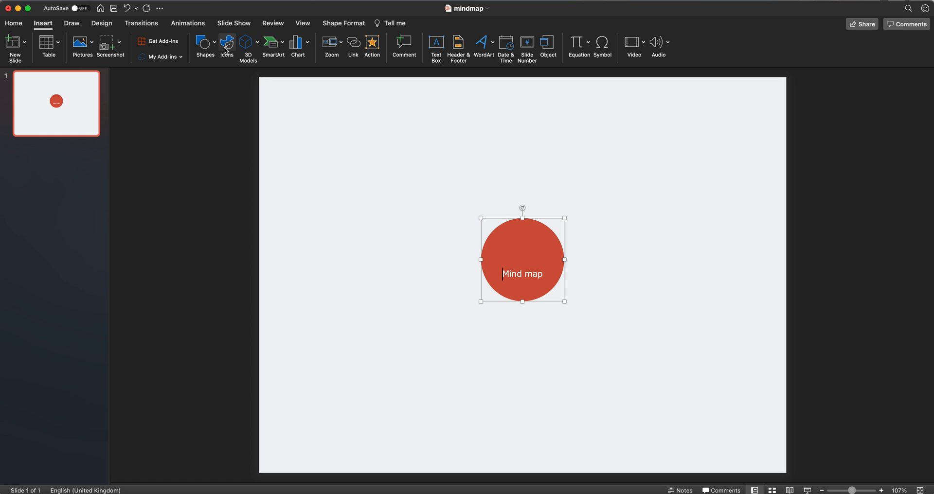
pyautogui.click(226, 46)
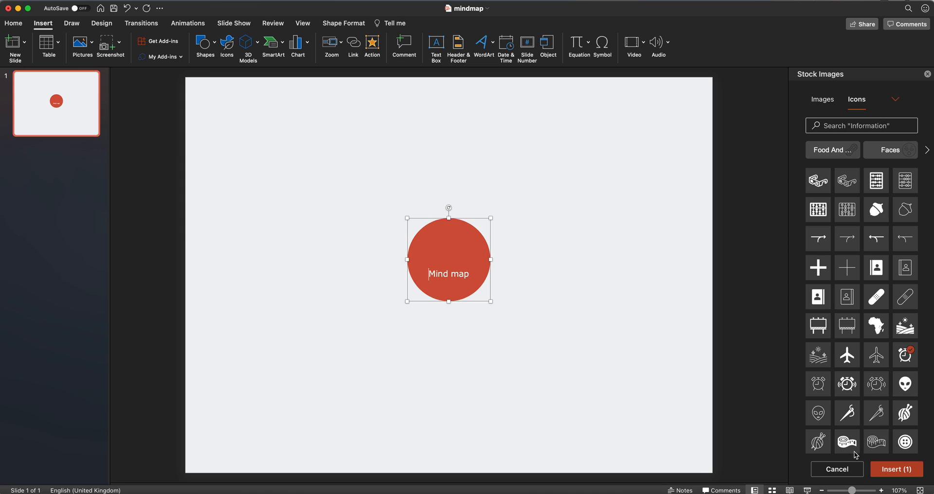
pyautogui.click(895, 470)
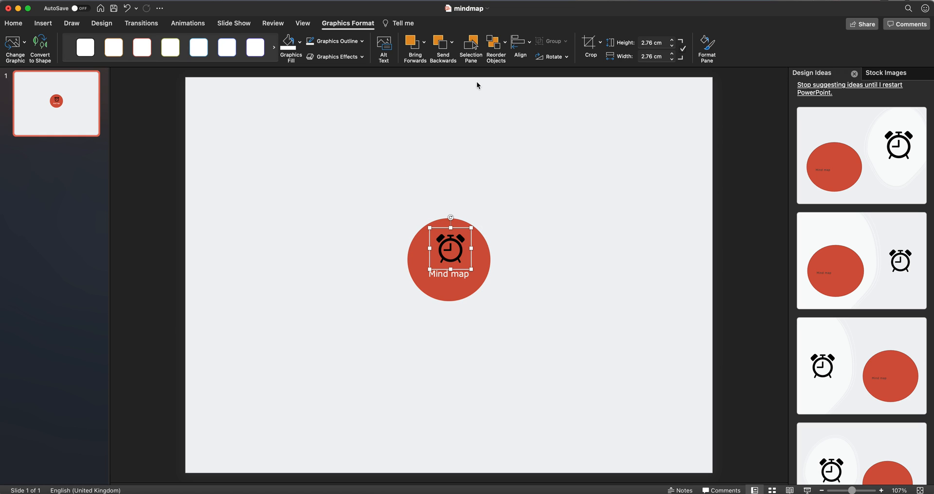
pyautogui.click(886, 73)
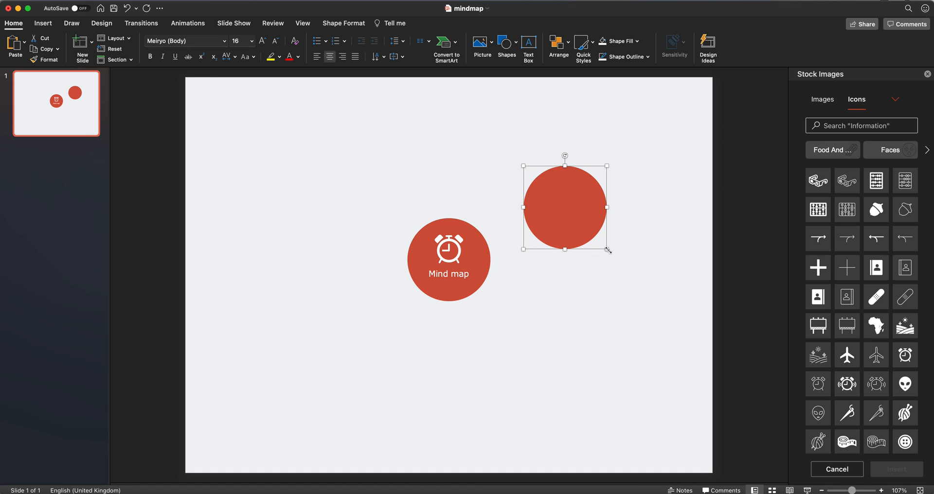
# Shrink the upper-right circle and set its fill transparency to 36%
pyautogui.moveTo(609, 249); pyautogui.dragTo(589, 213)
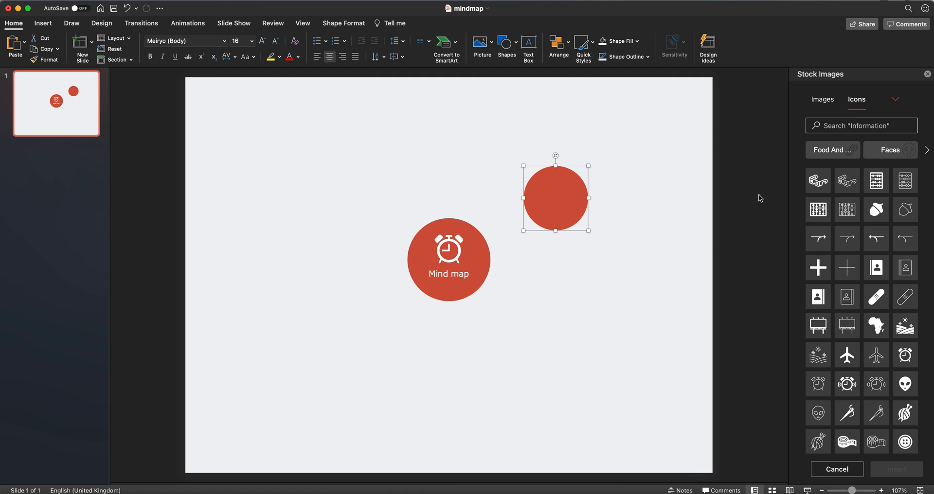
pyautogui.rightClick(555, 196)
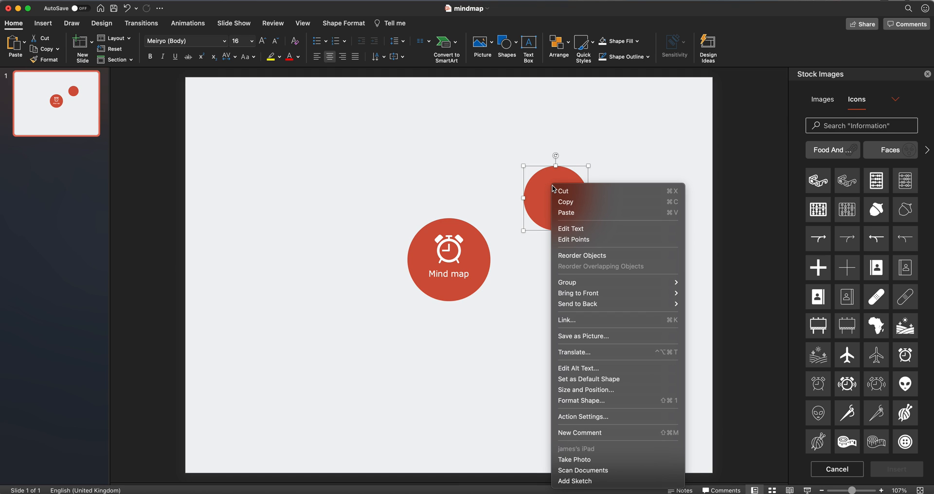
pyautogui.moveTo(581, 401)
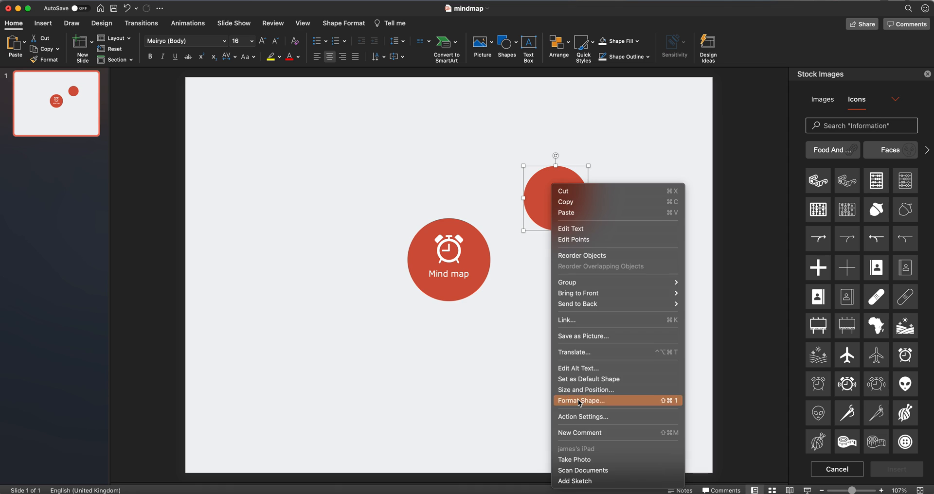
pyautogui.click(582, 400)
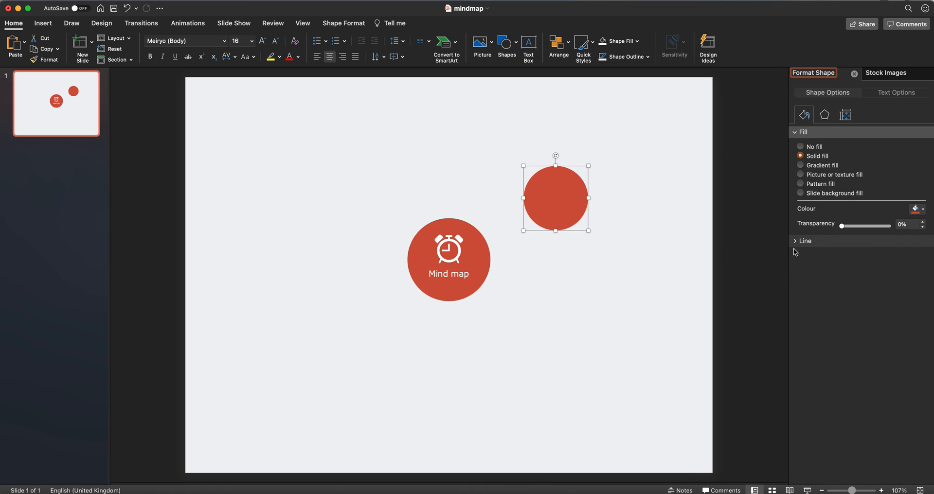
pyautogui.moveTo(842, 226); pyautogui.dragTo(861, 226)
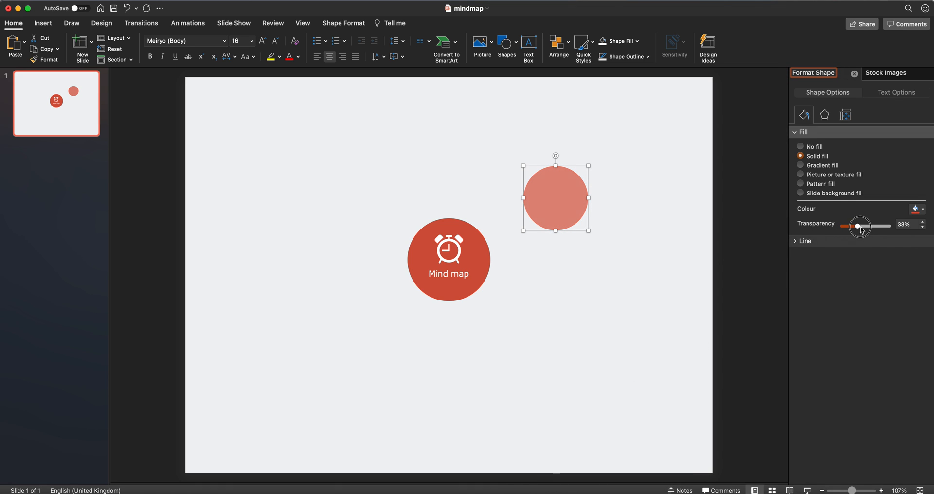
pyautogui.moveTo(860, 225); pyautogui.dragTo(859, 225)
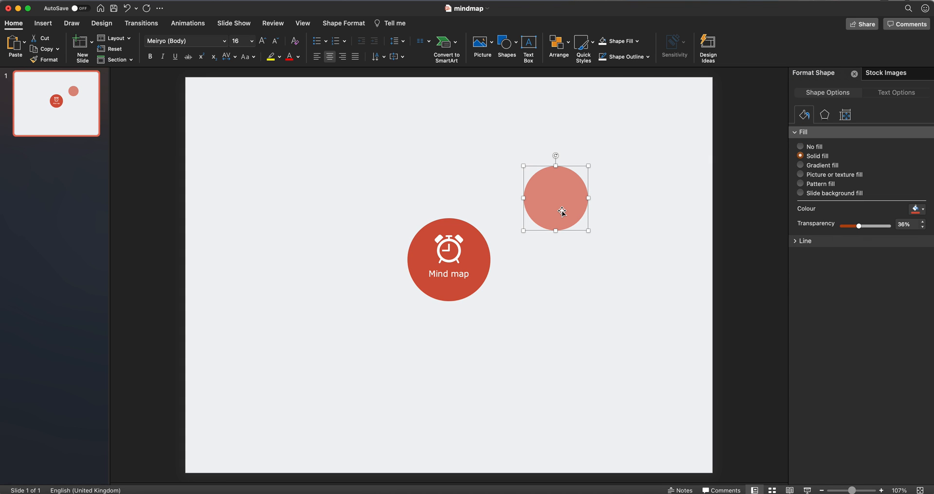
# Duplicate the pale circle, shrink the copy and centre it inside the original
pyautogui.moveTo(556, 197); pyautogui.dragTo(571, 260)
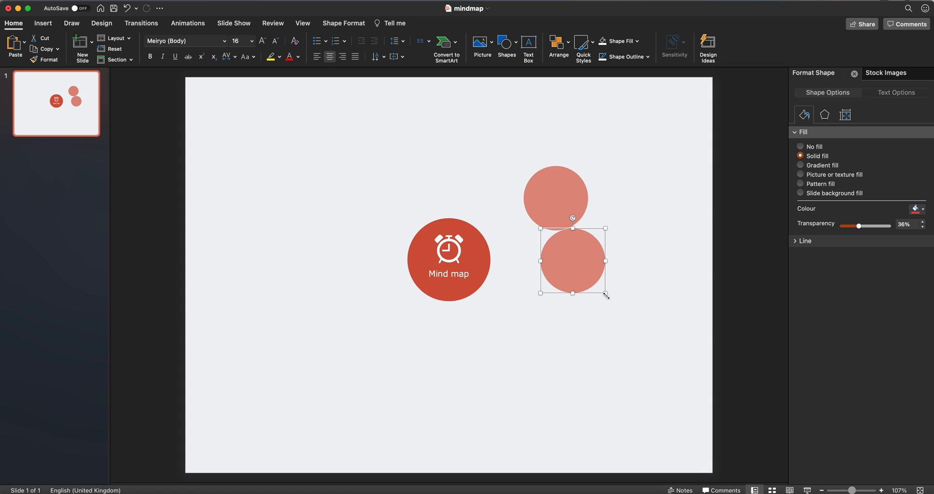
pyautogui.moveTo(605, 295); pyautogui.dragTo(594, 277)
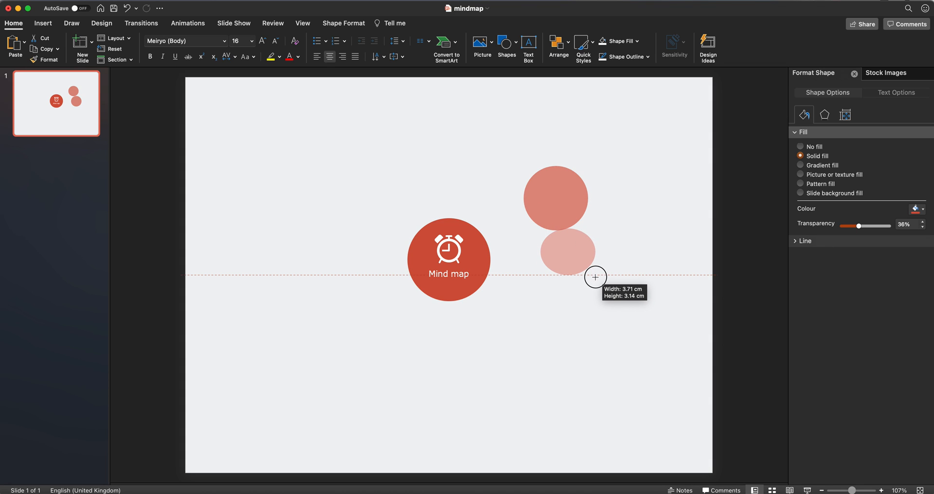
pyautogui.moveTo(595, 277); pyautogui.dragTo(605, 292)
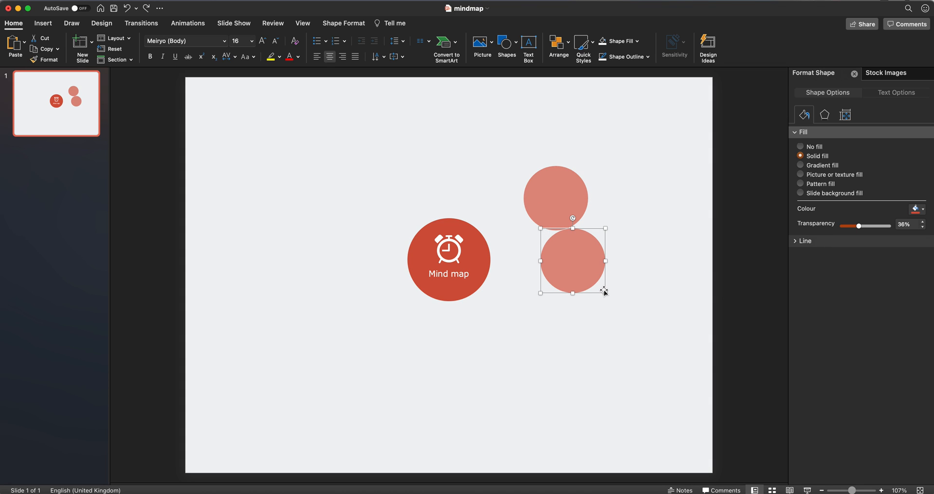
pyautogui.moveTo(605, 292); pyautogui.dragTo(589, 274)
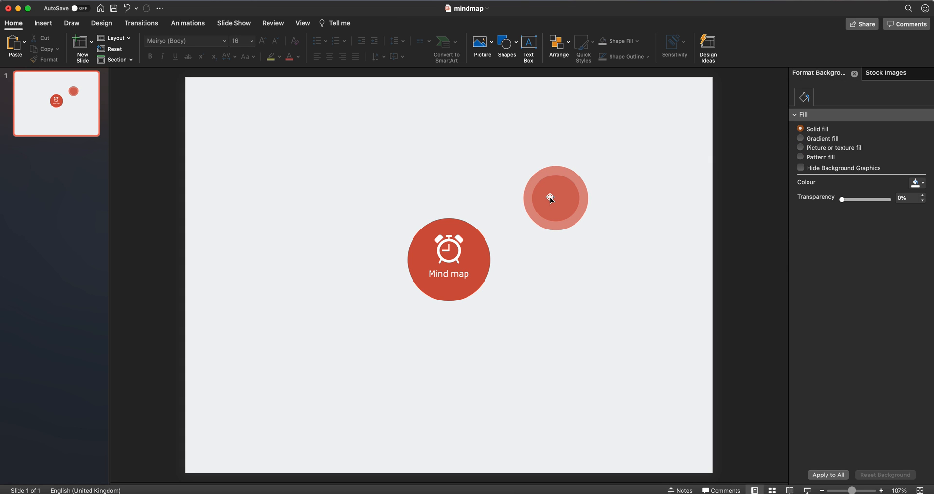
# Type the label 'ONE' inside the inner circle
pyautogui.click(555, 198)
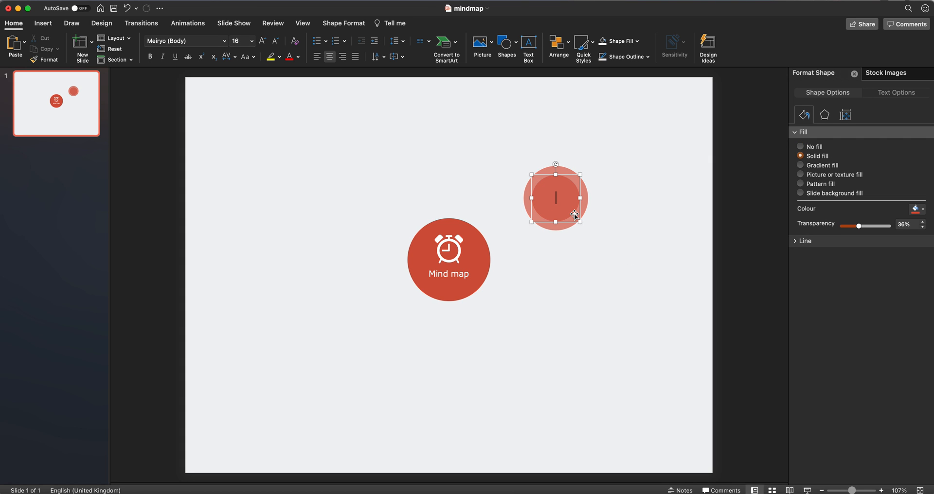
pyautogui.write('ONE')
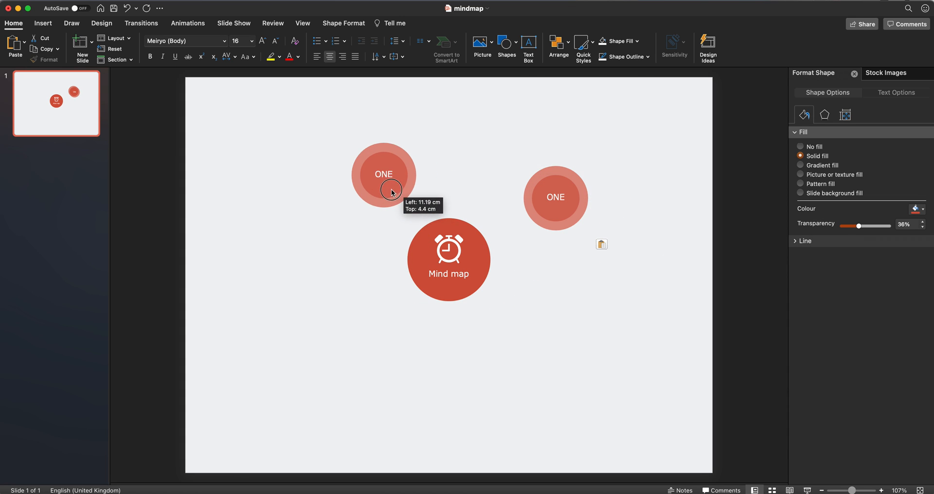
# Align the copy level with ONE, relabel it 'TWO', and fill it olive green
pyautogui.moveTo(384, 174); pyautogui.dragTo(353, 199)
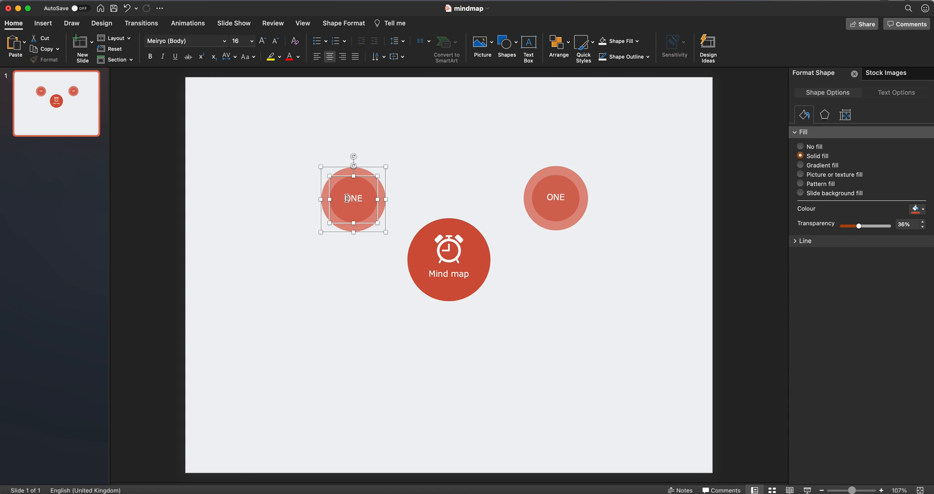
pyautogui.write('TWO')
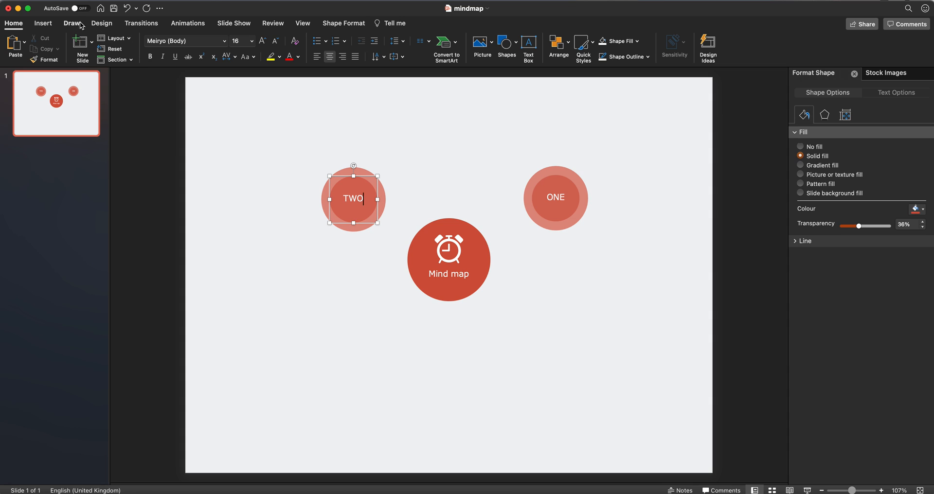
pyautogui.click(101, 23)
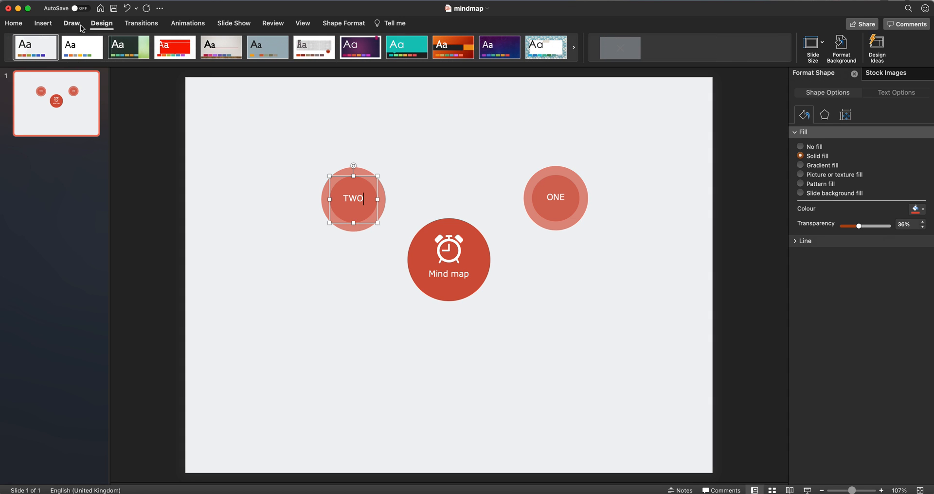
pyautogui.click(13, 23)
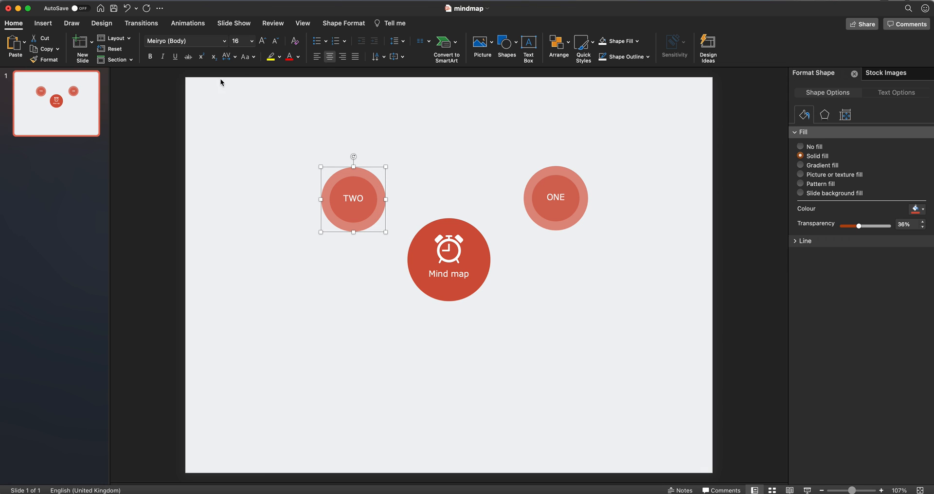
pyautogui.moveTo(642, 45)
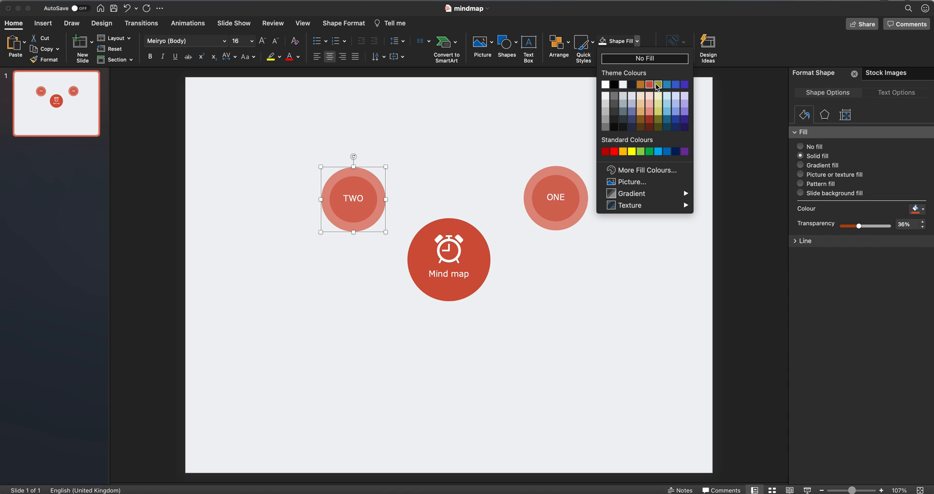
pyautogui.click(658, 85)
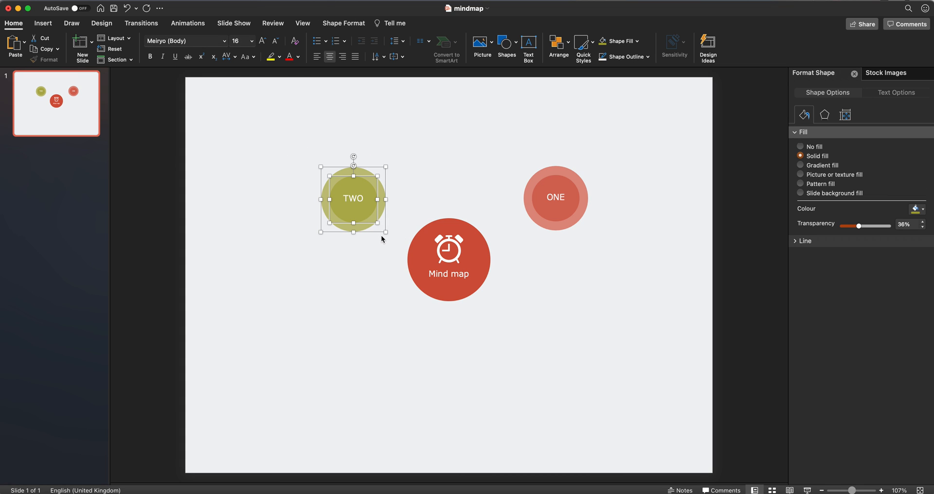
# Copy TWO below itself as a blue circle labelled 'THREE' in 14 pt text
pyautogui.moveTo(353, 199); pyautogui.dragTo(359, 206)
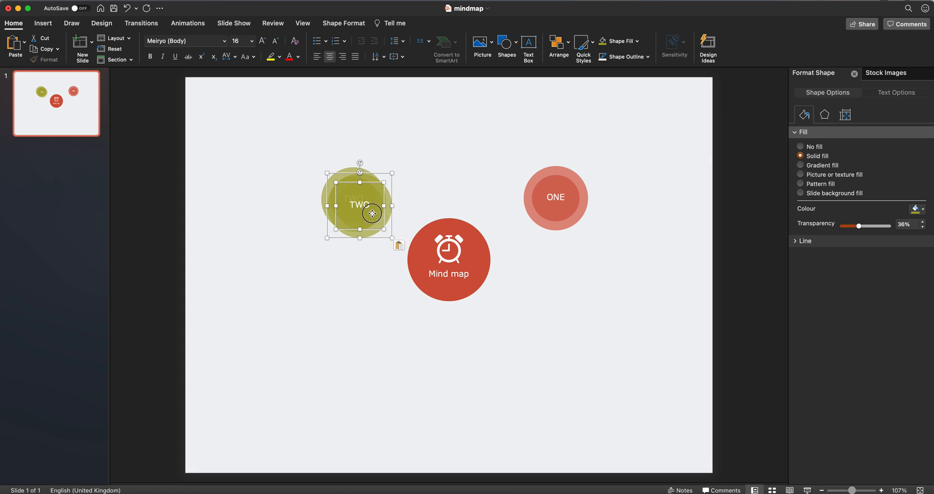
pyautogui.moveTo(358, 205); pyautogui.dragTo(353, 336)
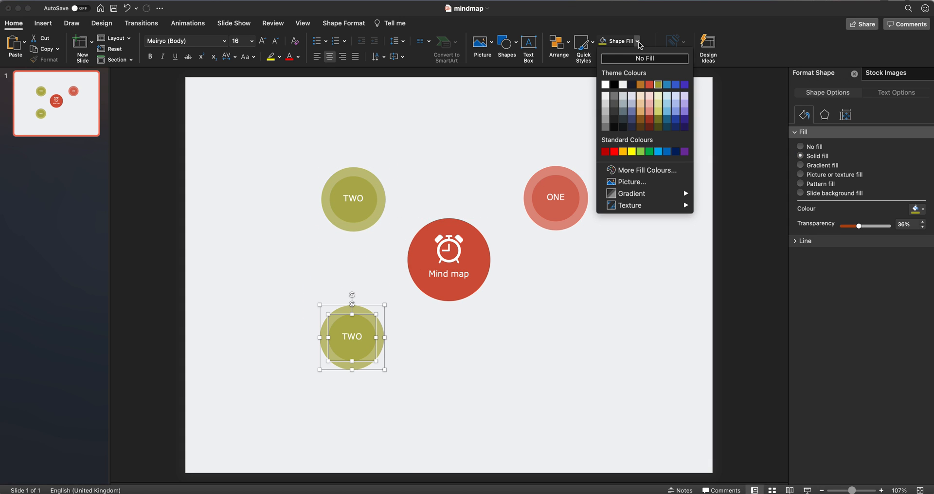
pyautogui.moveTo(666, 85)
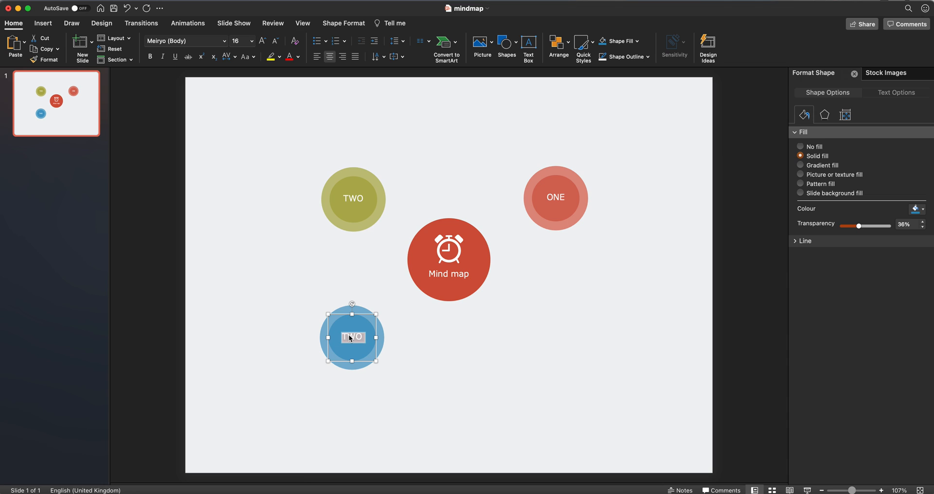
pyautogui.write('THREE')
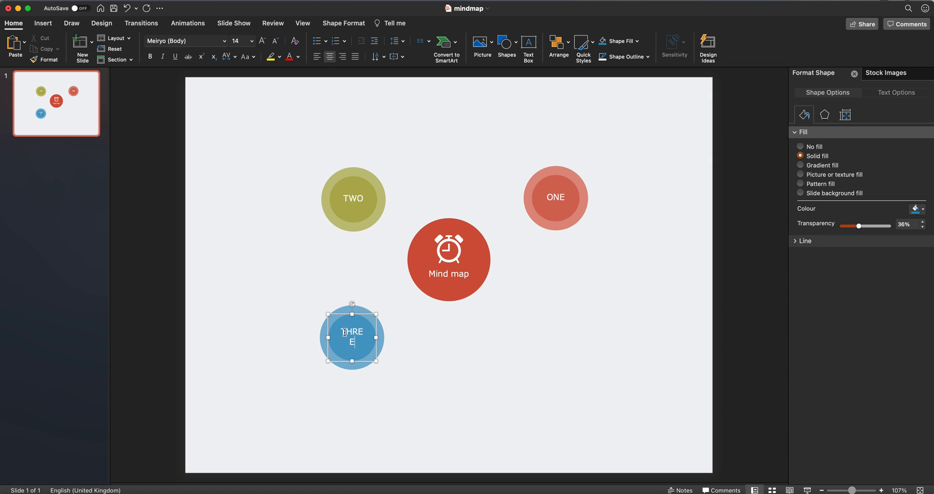
pyautogui.click(251, 41)
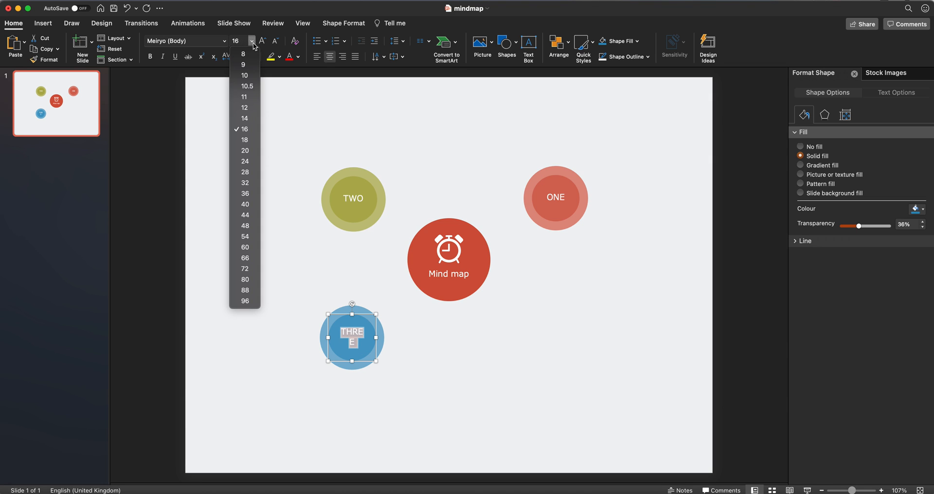
pyautogui.moveTo(244, 119)
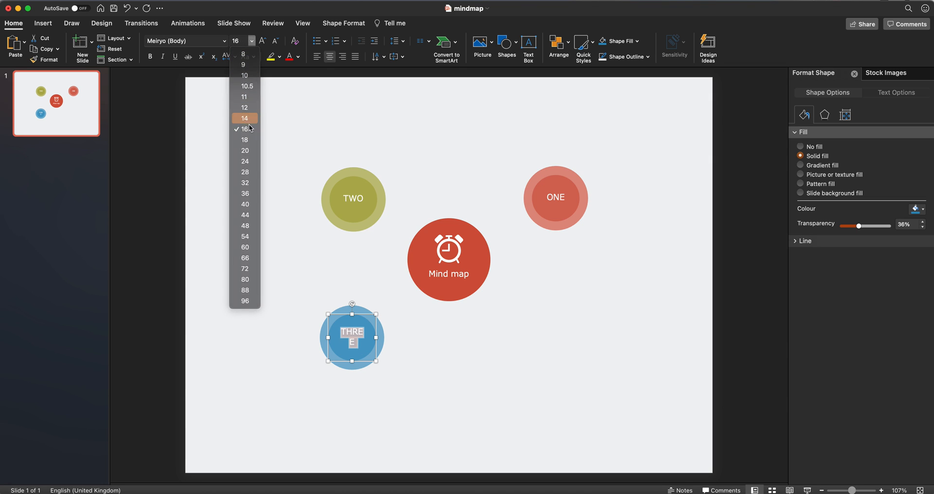
pyautogui.click(244, 117)
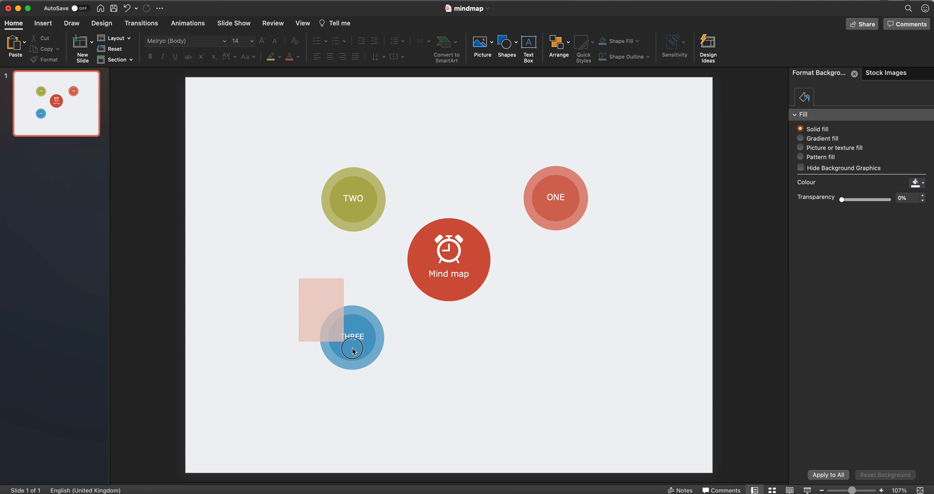
pyautogui.click(351, 336)
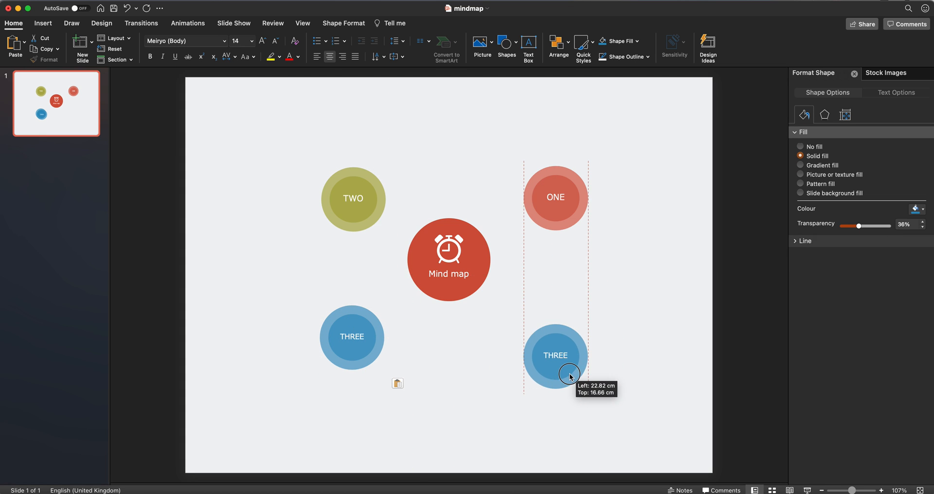
# Place the copy under ONE, recolour it orange, then select ONE's outer ring
pyautogui.moveTo(569, 377); pyautogui.dragTo(554, 356)
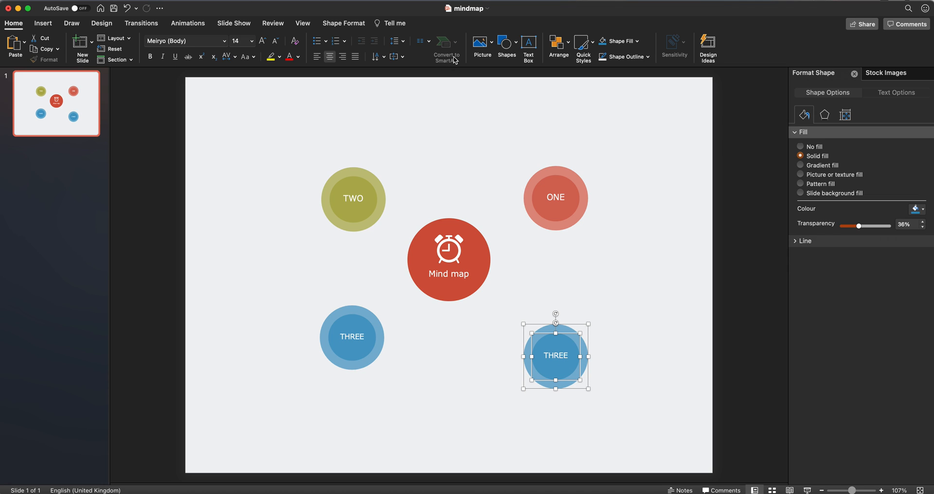
pyautogui.click(636, 41)
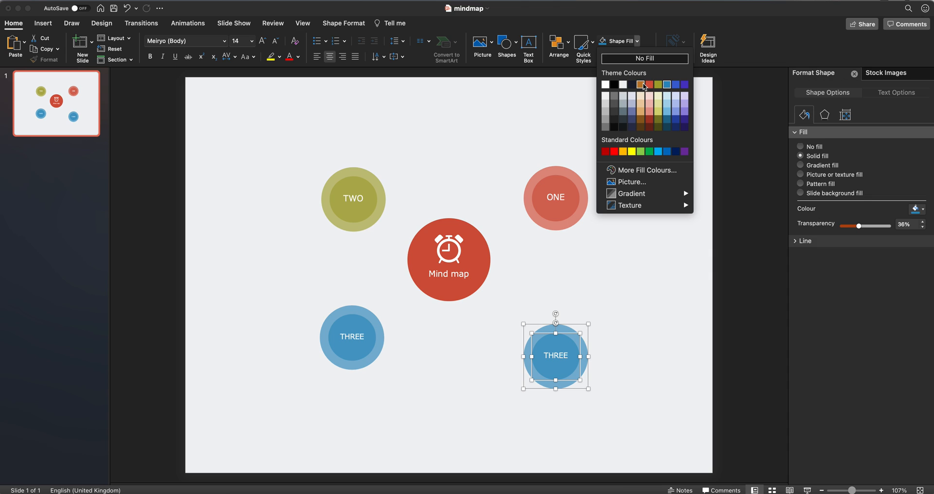
pyautogui.click(642, 84)
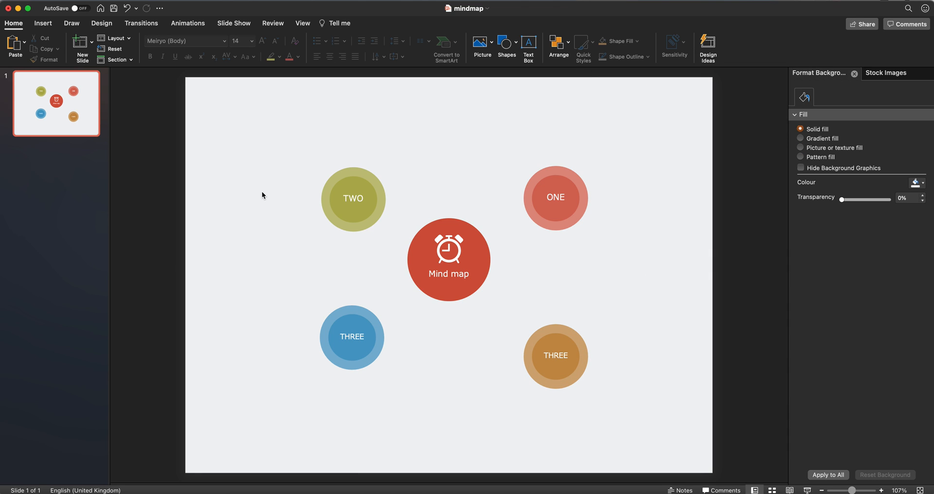
pyautogui.moveTo(565, 191)
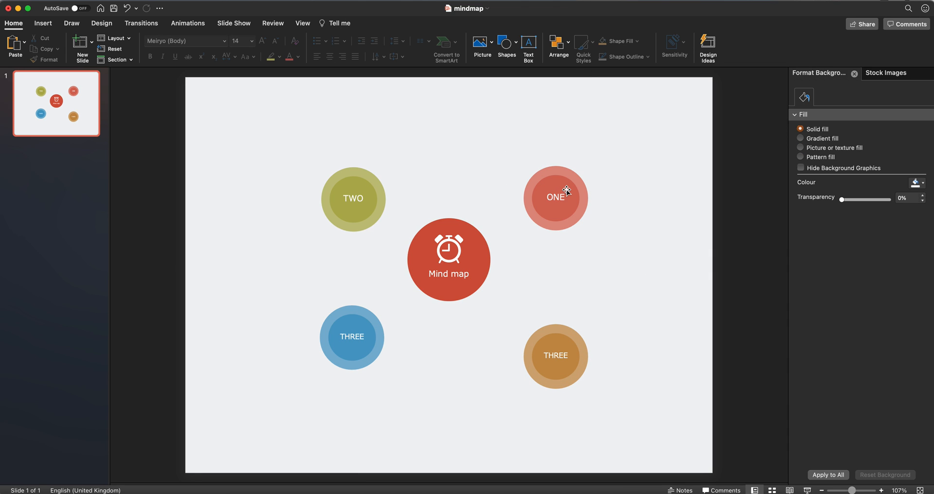
pyautogui.click(555, 197)
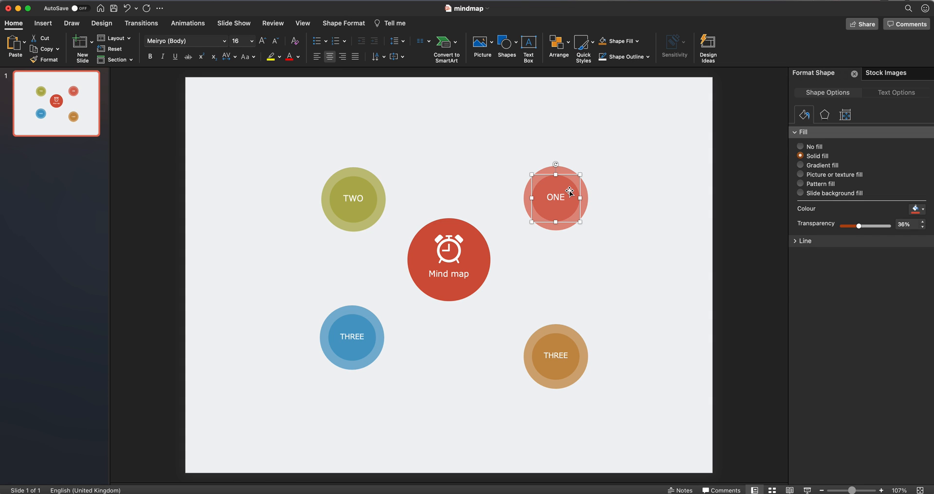
# Duplicate the ONE ring, set the copy to 0% transparency, and move it above-right of ONE
pyautogui.moveTo(555, 197); pyautogui.dragTo(620, 189)
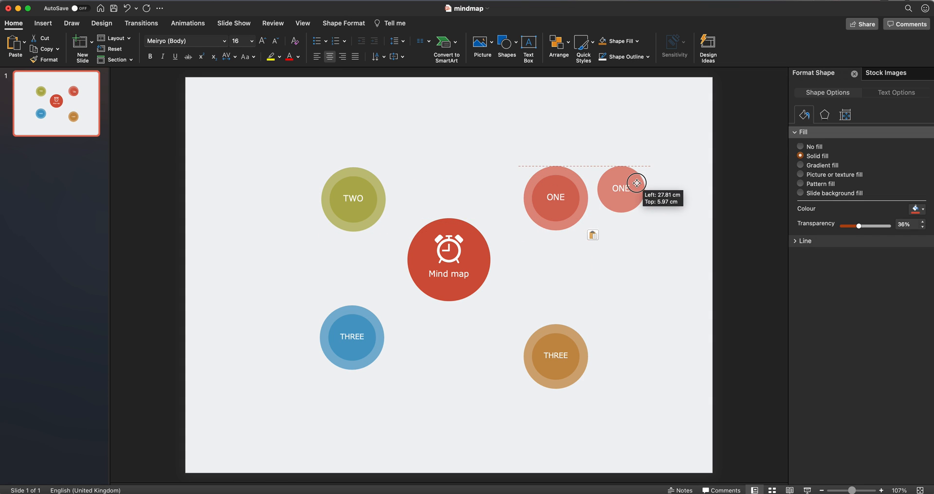
pyautogui.moveTo(860, 226); pyautogui.dragTo(884, 226)
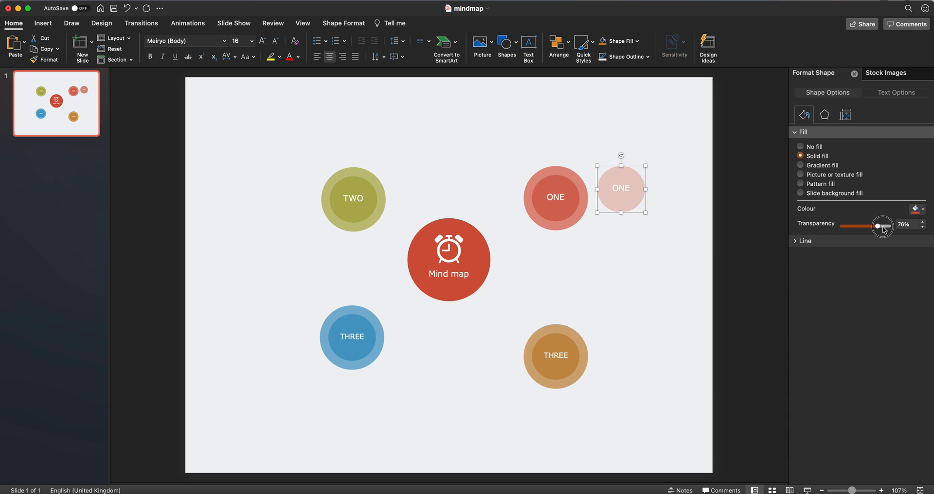
pyautogui.moveTo(883, 227); pyautogui.dragTo(888, 227)
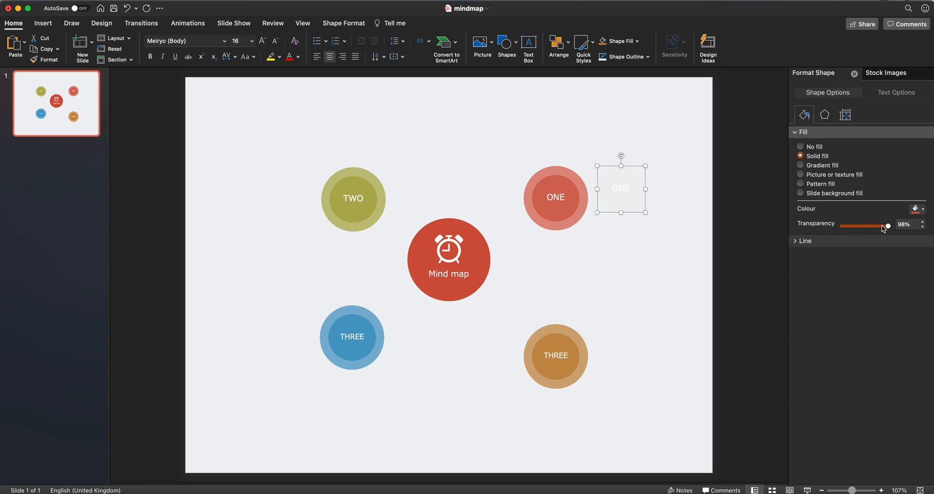
pyautogui.moveTo(888, 226); pyautogui.dragTo(891, 226)
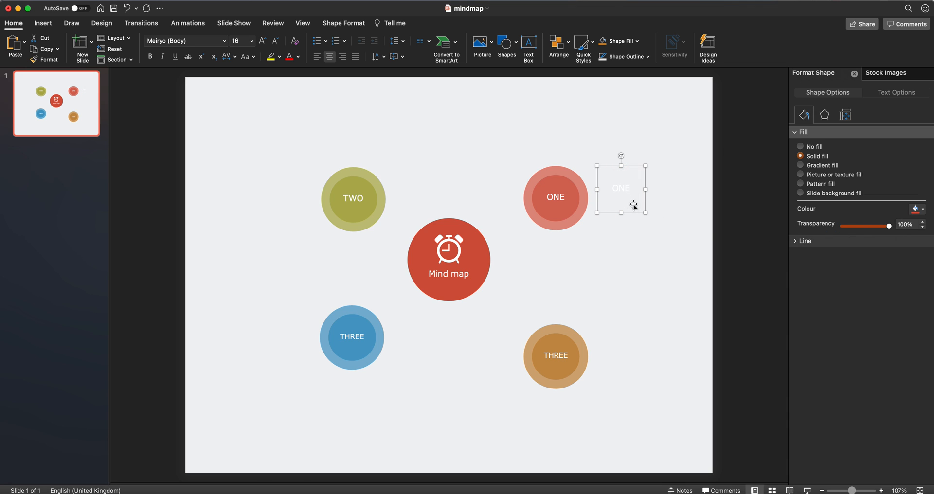
pyautogui.click(924, 210)
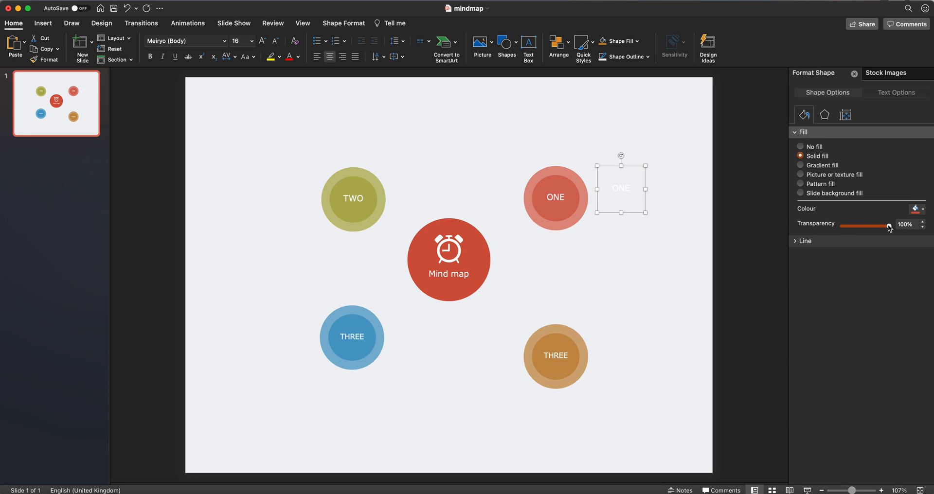
pyautogui.moveTo(888, 226); pyautogui.dragTo(841, 226)
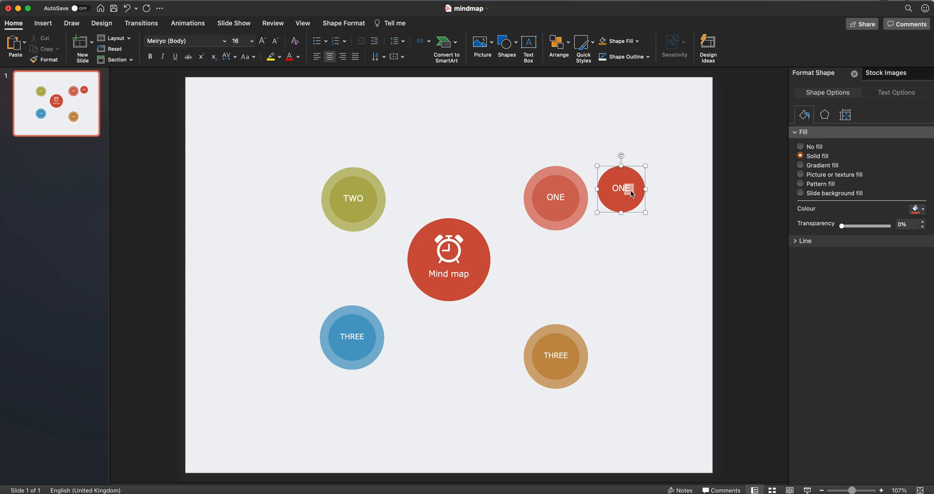
pyautogui.moveTo(621, 188); pyautogui.dragTo(644, 173)
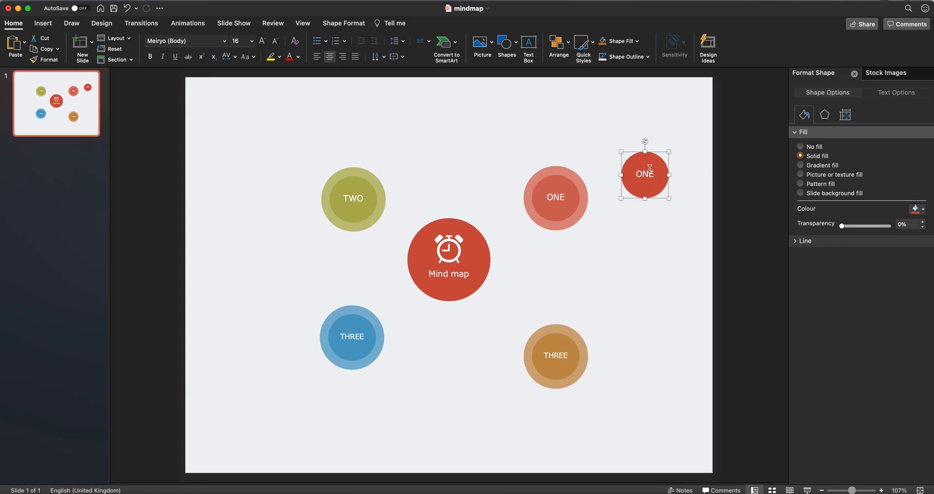
pyautogui.moveTo(644, 173); pyautogui.dragTo(597, 142)
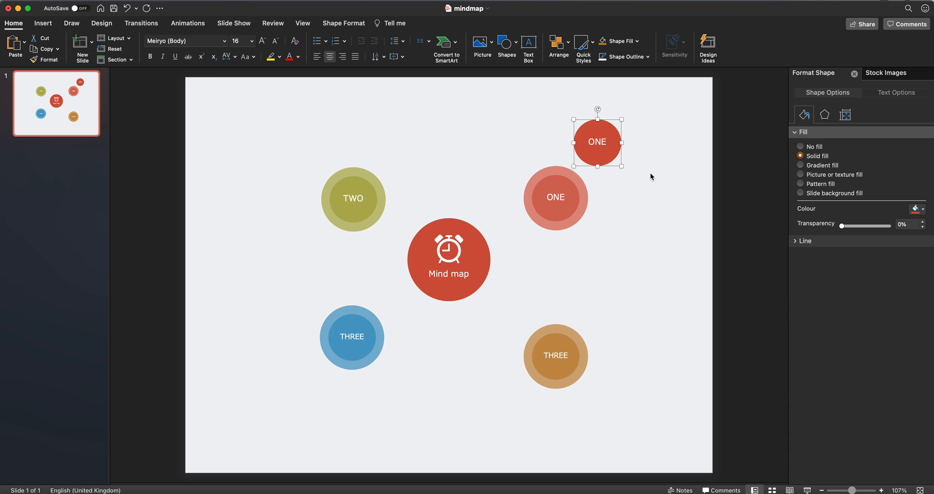
# Add a copy to the right of ONE and set the copies' label font size to 12
pyautogui.moveTo(596, 141); pyautogui.dragTo(645, 198)
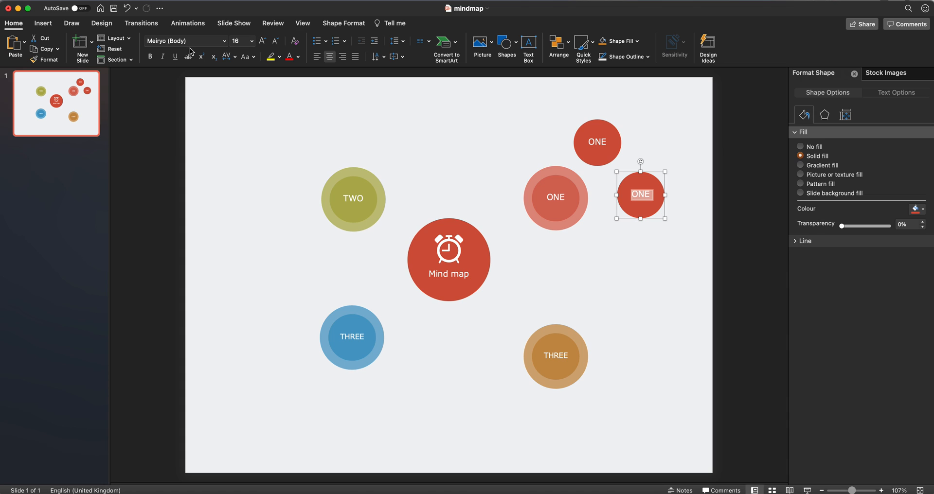
pyautogui.click(252, 40)
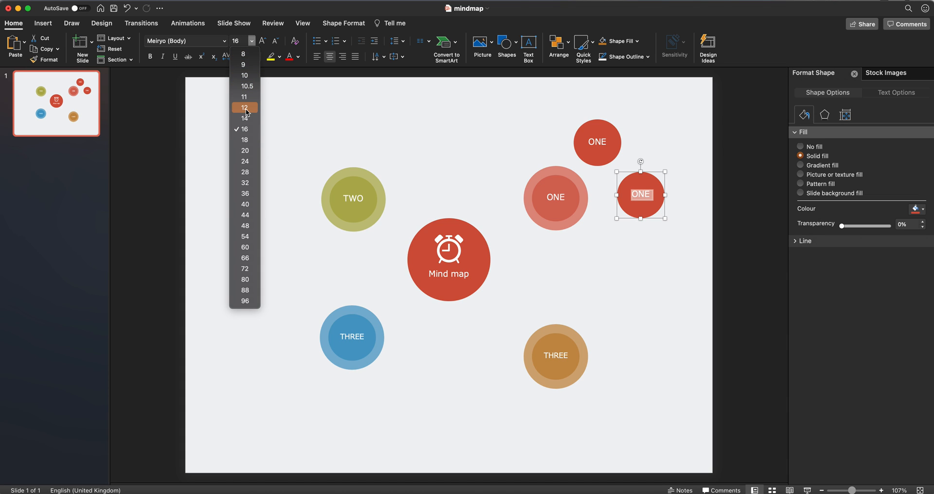
pyautogui.click(244, 108)
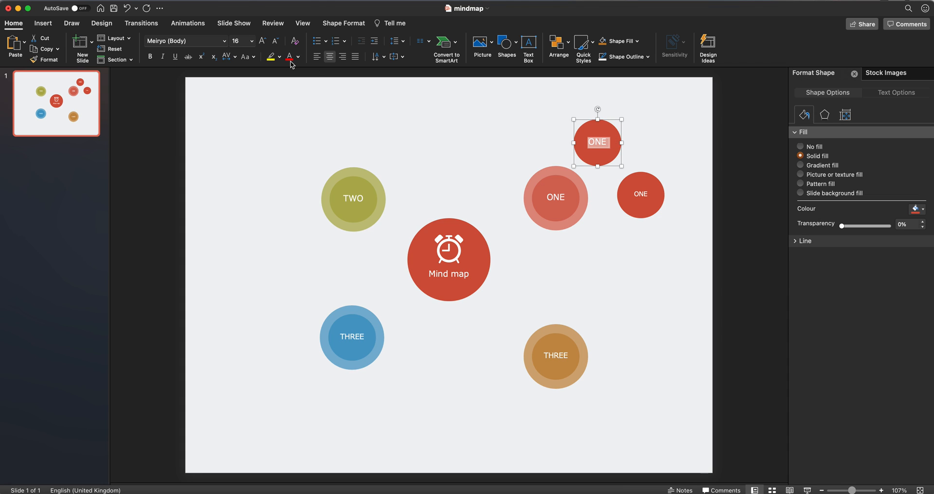
pyautogui.click(251, 40)
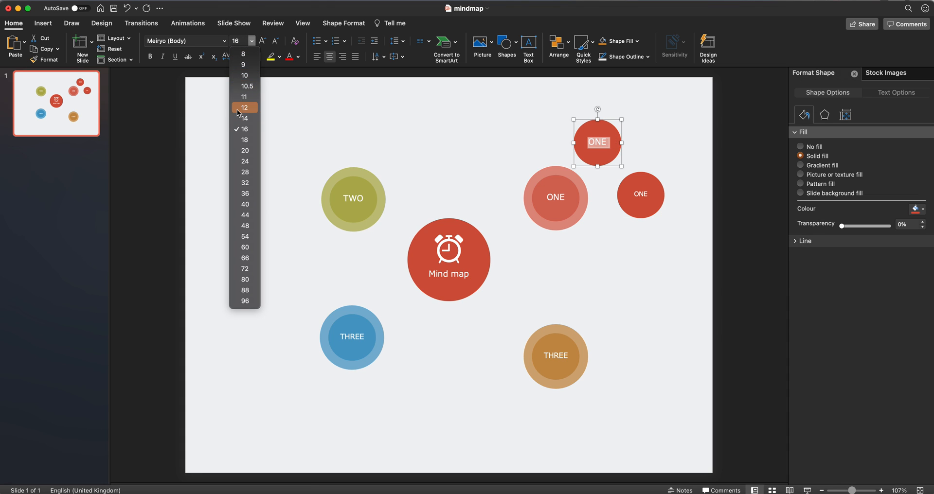
pyautogui.click(244, 108)
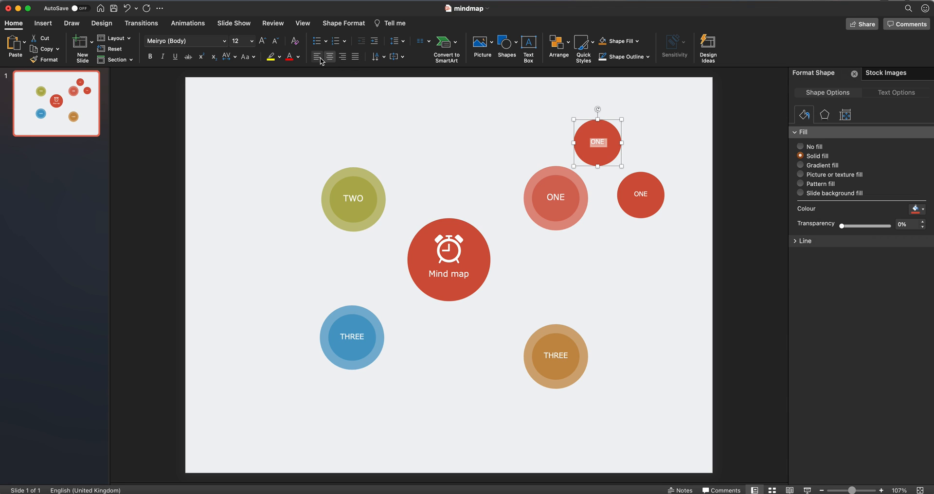
pyautogui.moveTo(386, 125)
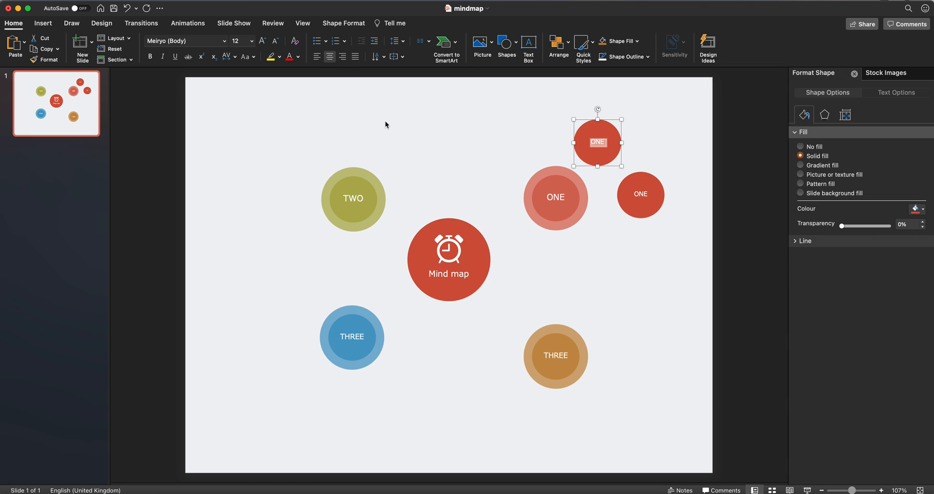
# Place small ONE copies at the top-left, right and below-right of the ONE circle
pyautogui.click(648, 240)
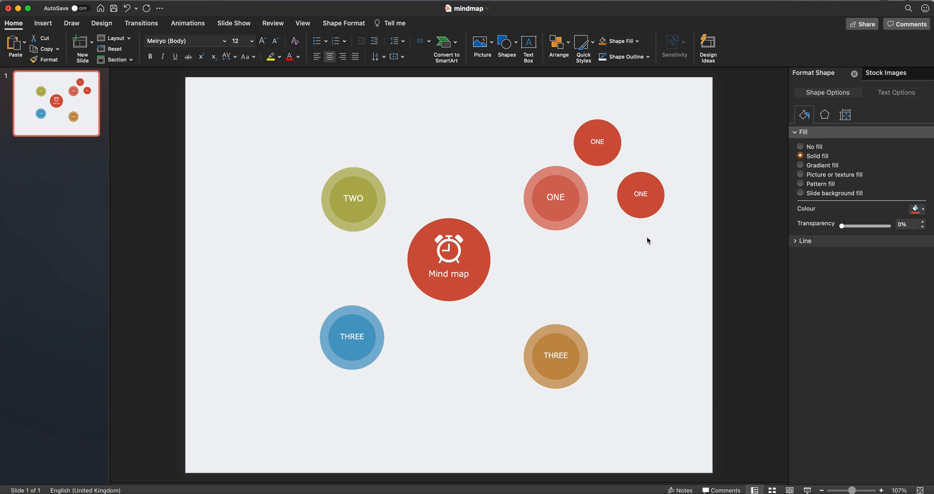
pyautogui.click(597, 142)
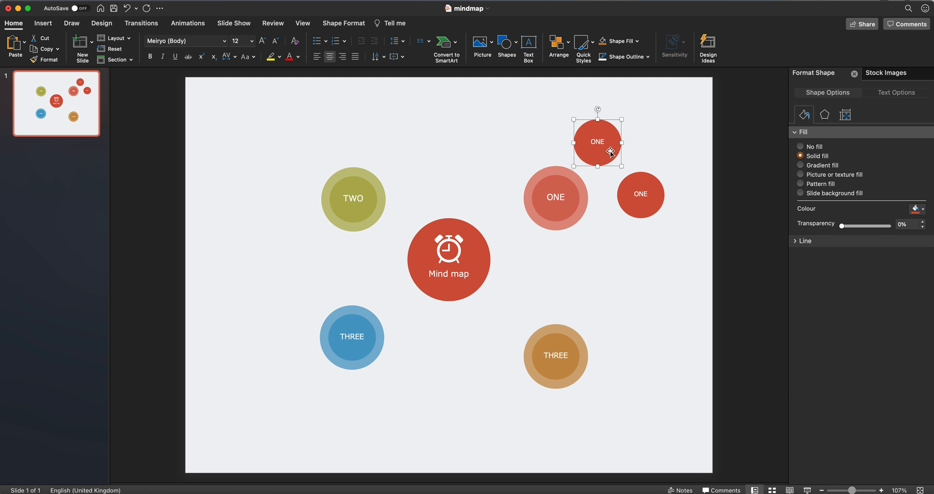
pyautogui.doubleClick(597, 141)
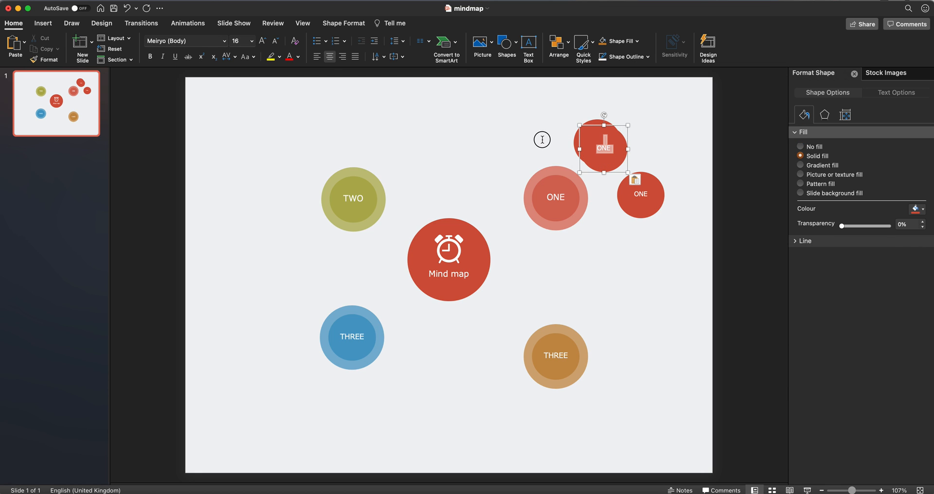
pyautogui.moveTo(602, 147); pyautogui.dragTo(528, 124)
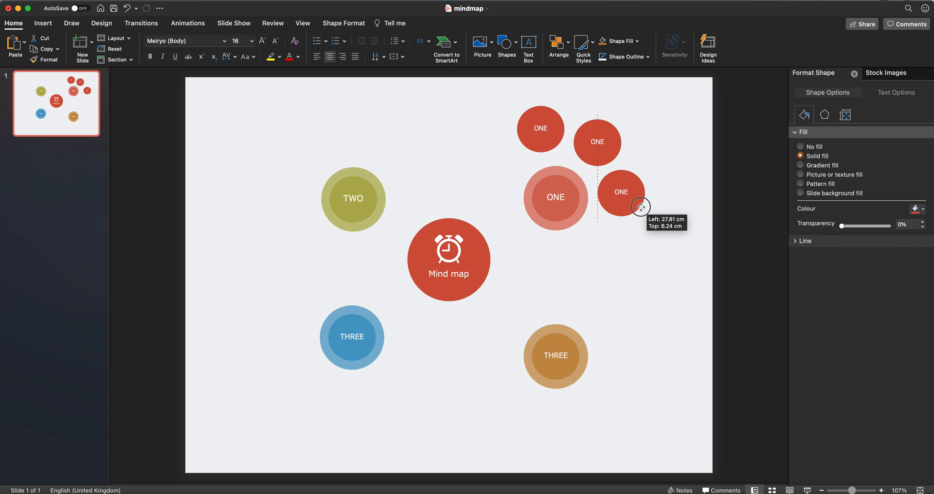
pyautogui.moveTo(640, 207); pyautogui.dragTo(627, 191)
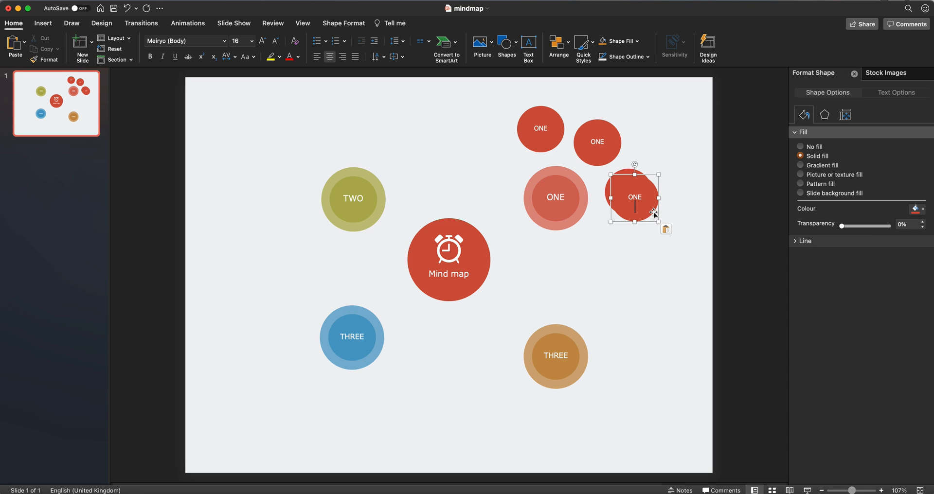
pyautogui.moveTo(634, 198); pyautogui.dragTo(611, 245)
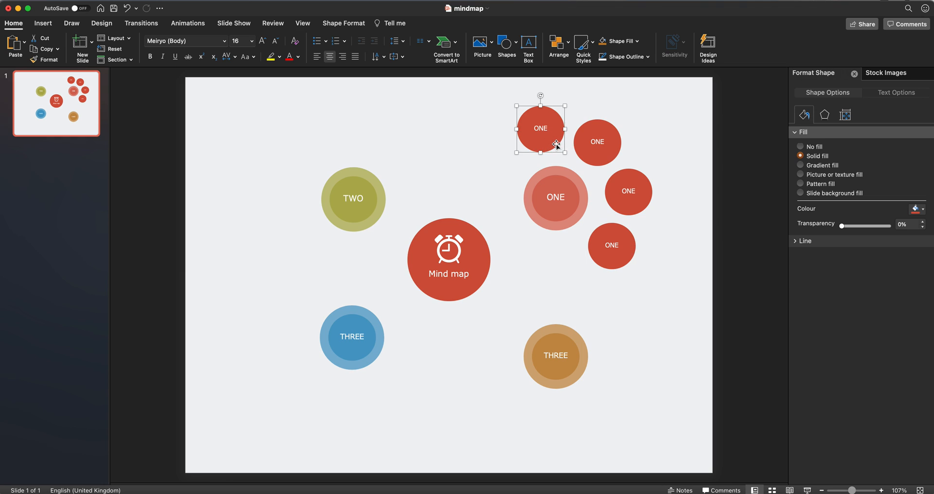
pyautogui.click(598, 142)
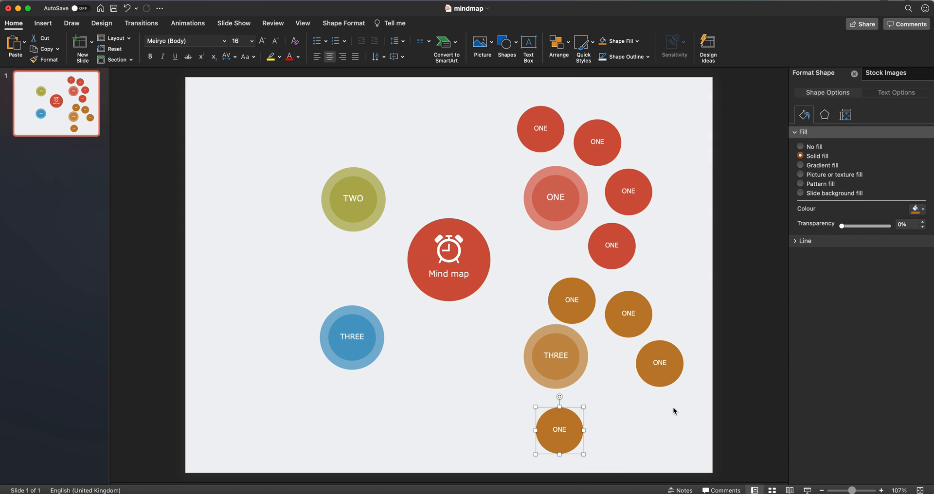
# Duplicate the four red sub-circles to the THREE group and recolour them blue
pyautogui.moveTo(559, 430); pyautogui.dragTo(620, 394)
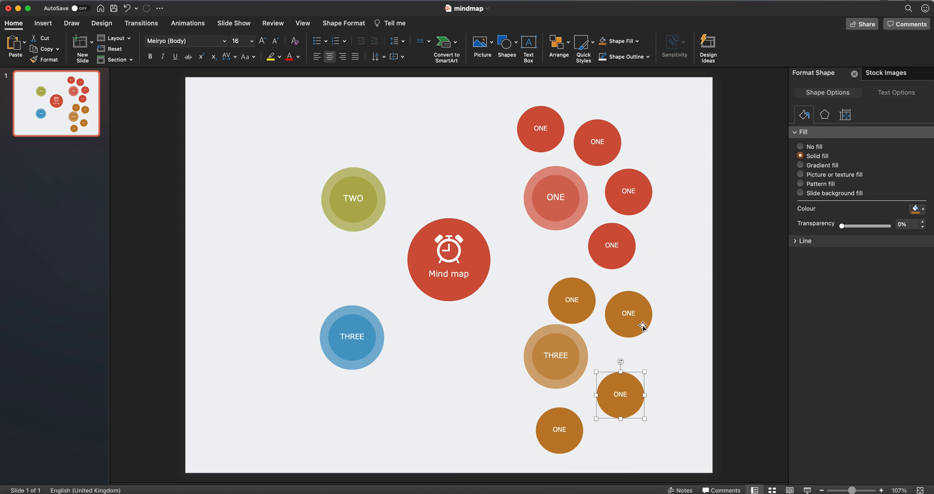
pyautogui.moveTo(620, 394); pyautogui.dragTo(628, 337)
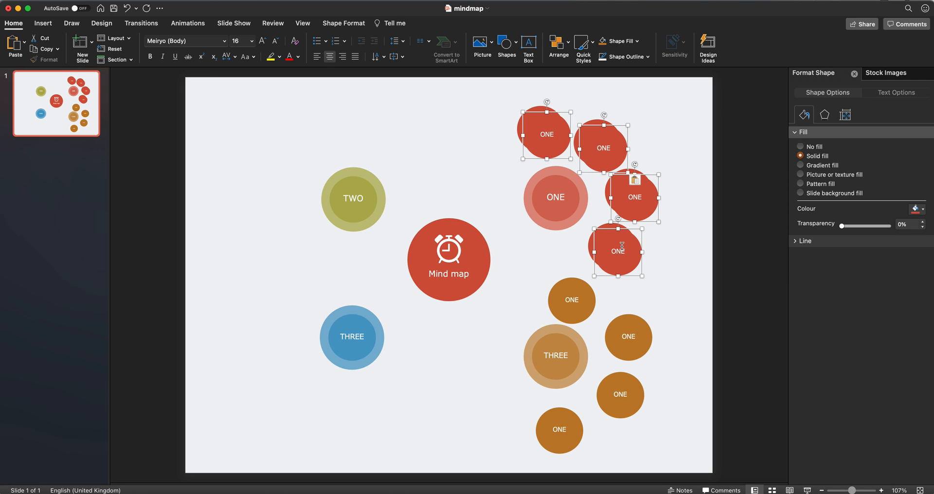
pyautogui.moveTo(617, 250); pyautogui.dragTo(408, 394)
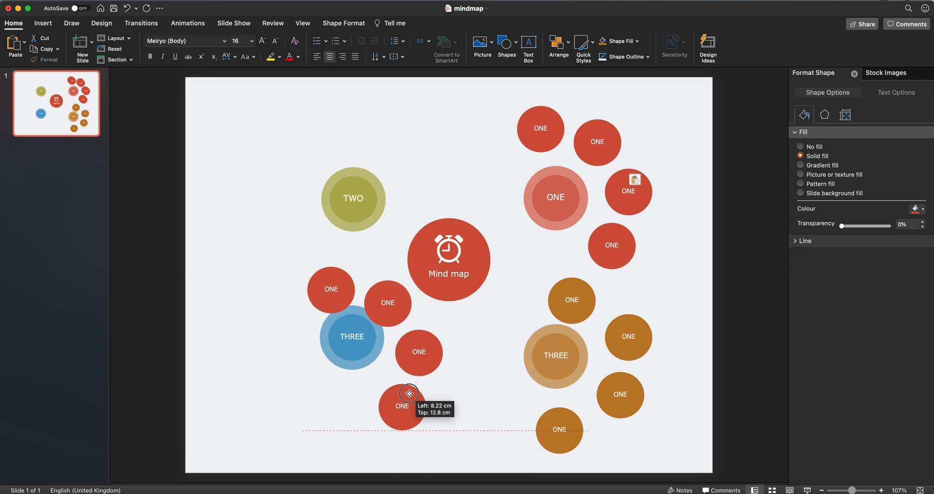
pyautogui.moveTo(408, 393); pyautogui.dragTo(291, 443)
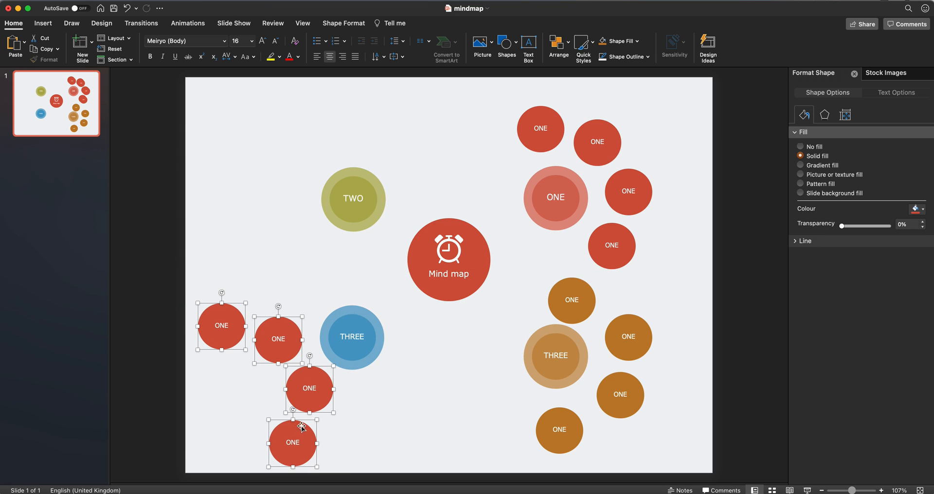
pyautogui.click(640, 40)
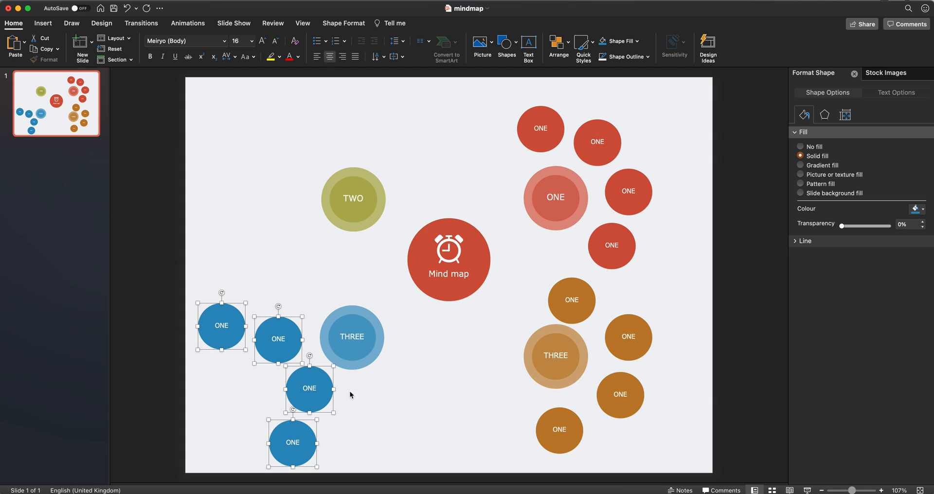
# Reposition the blue ONE sub-circles below, beside and above the THREE circle
pyautogui.moveTo(308, 388); pyautogui.dragTo(285, 444)
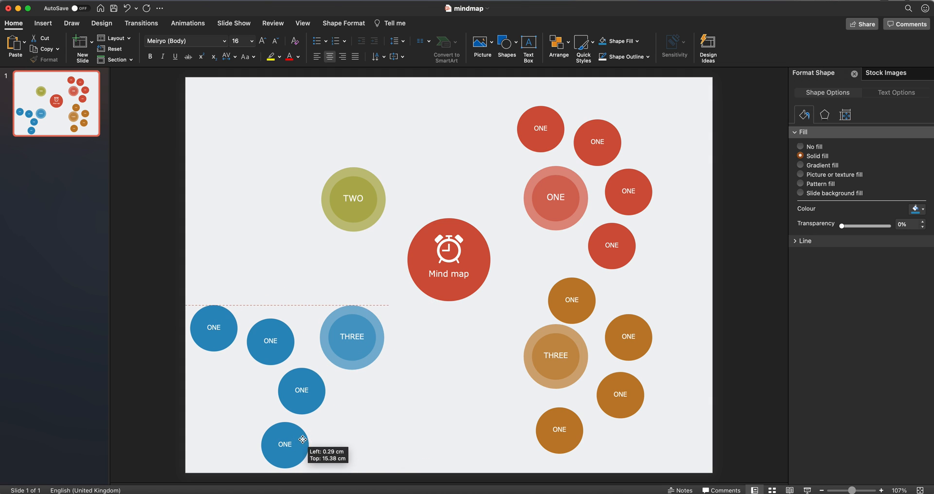
pyautogui.click(301, 391)
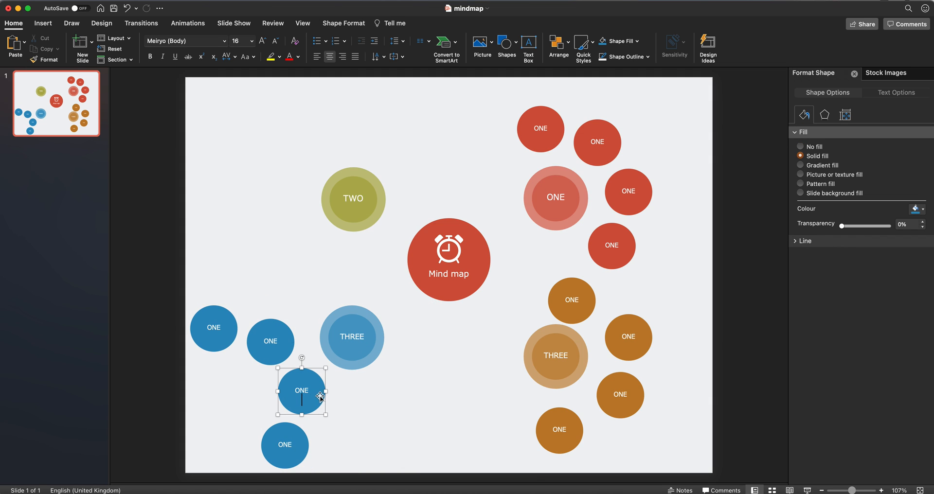
pyautogui.moveTo(301, 390); pyautogui.dragTo(362, 411)
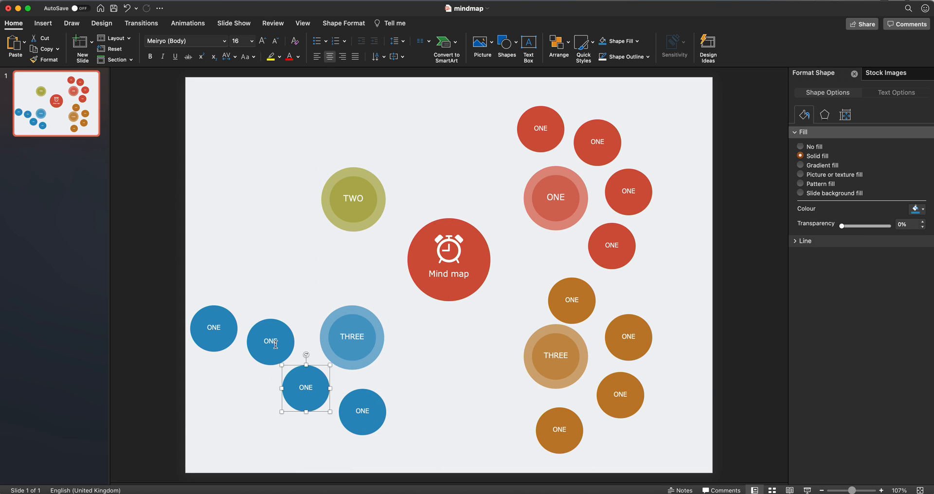
pyautogui.moveTo(305, 388); pyautogui.dragTo(284, 327)
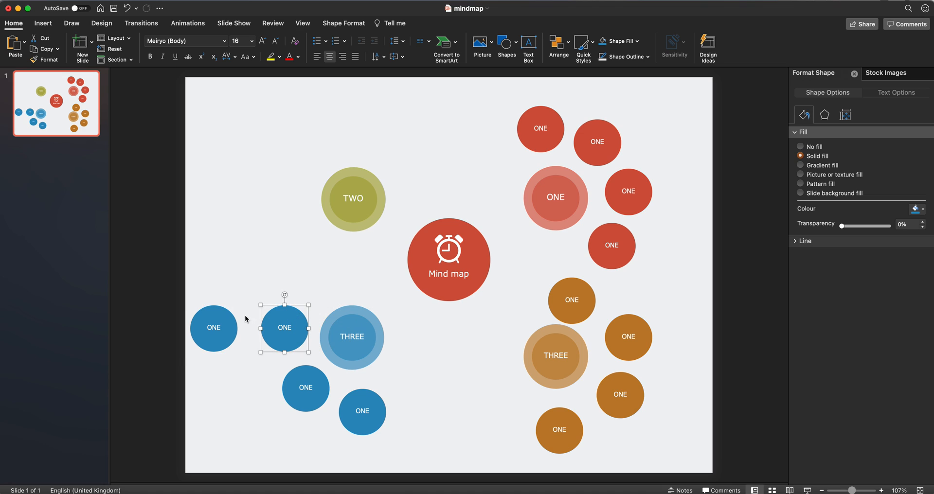
pyautogui.moveTo(284, 327); pyautogui.dragTo(315, 278)
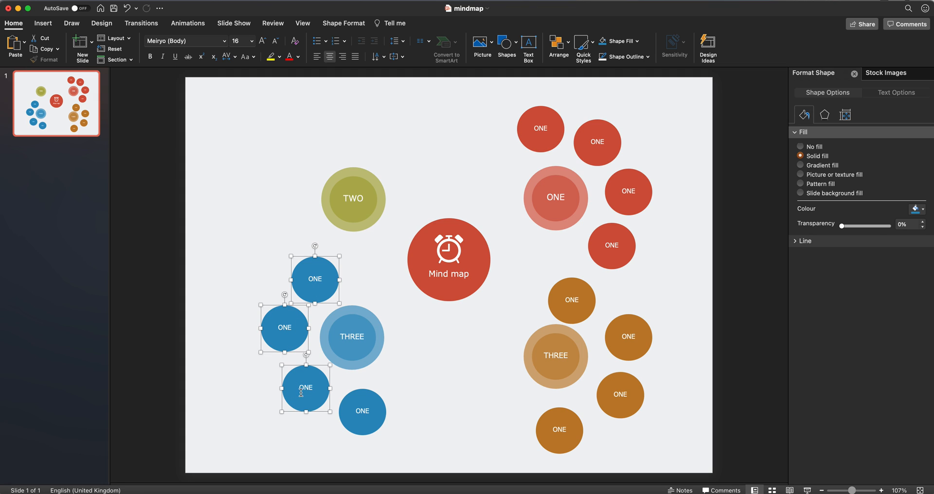
# Finish the four olive ONE sub-circles around TWO, deselect, and select the THREE circle
pyautogui.click(362, 411)
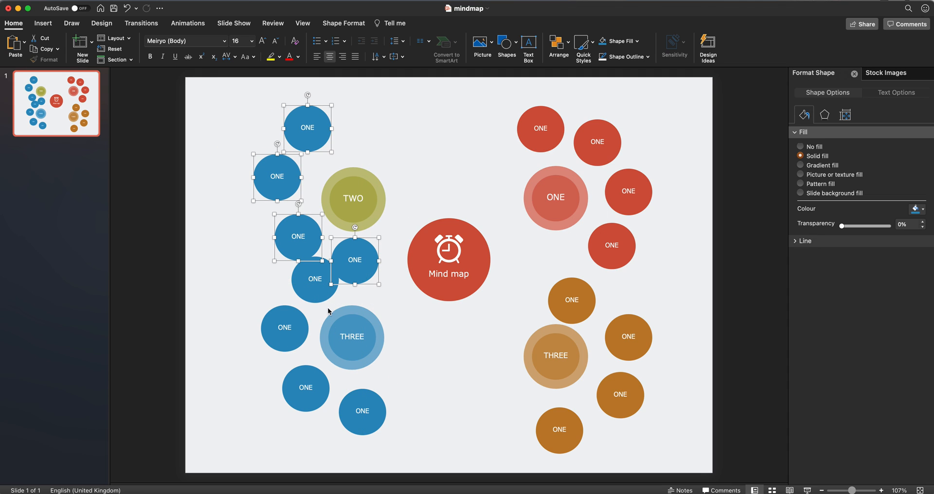
pyautogui.moveTo(669, 63)
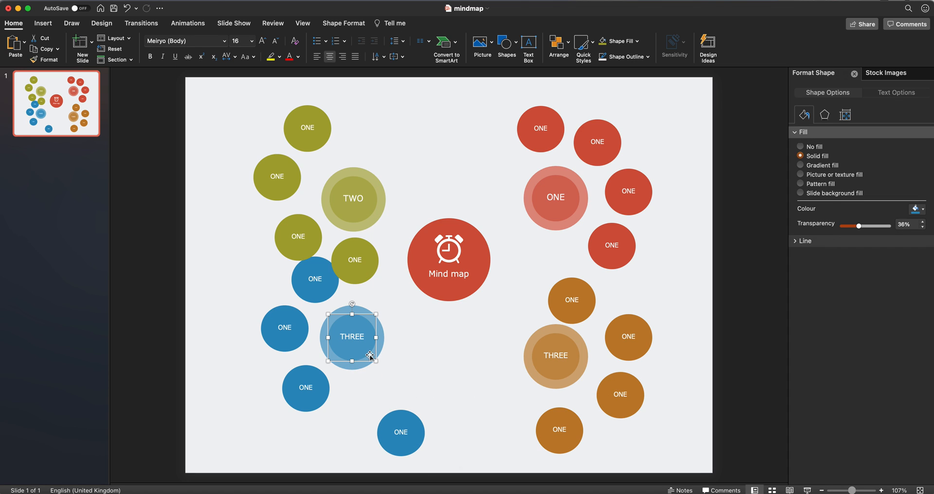
pyautogui.click(323, 315)
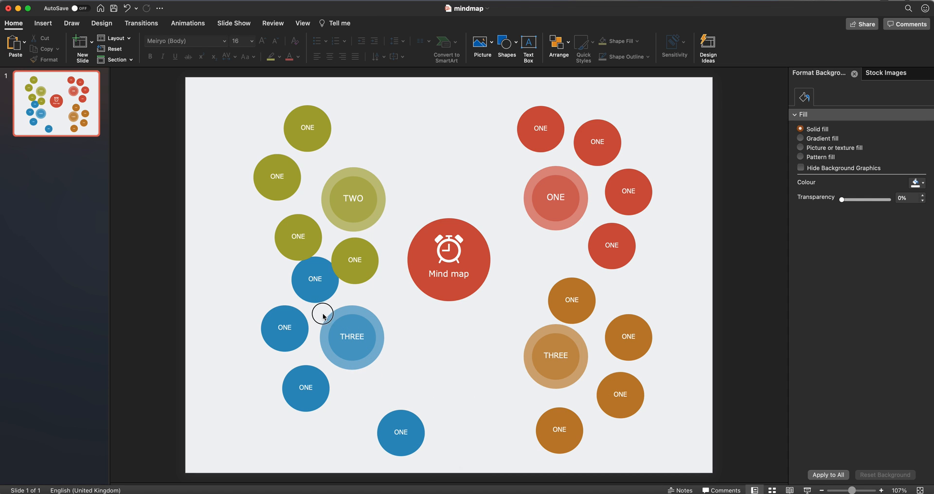
pyautogui.moveTo(401, 311)
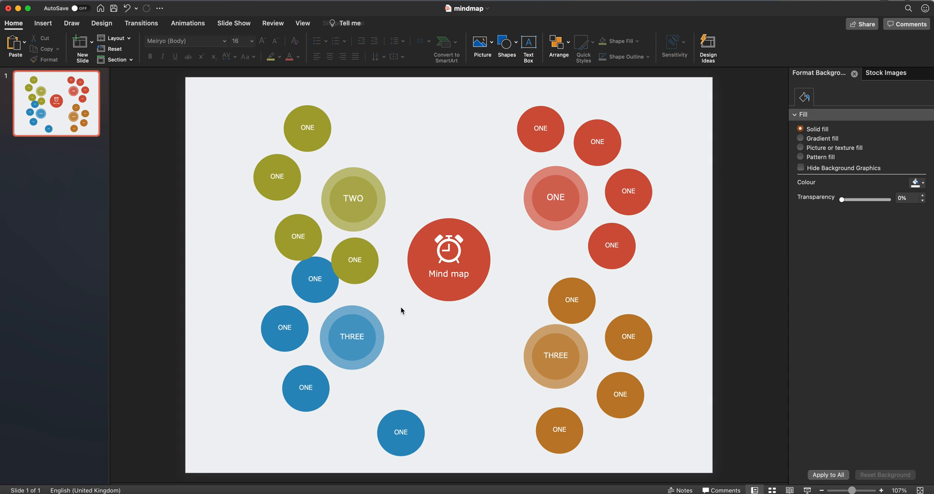
pyautogui.moveTo(335, 379)
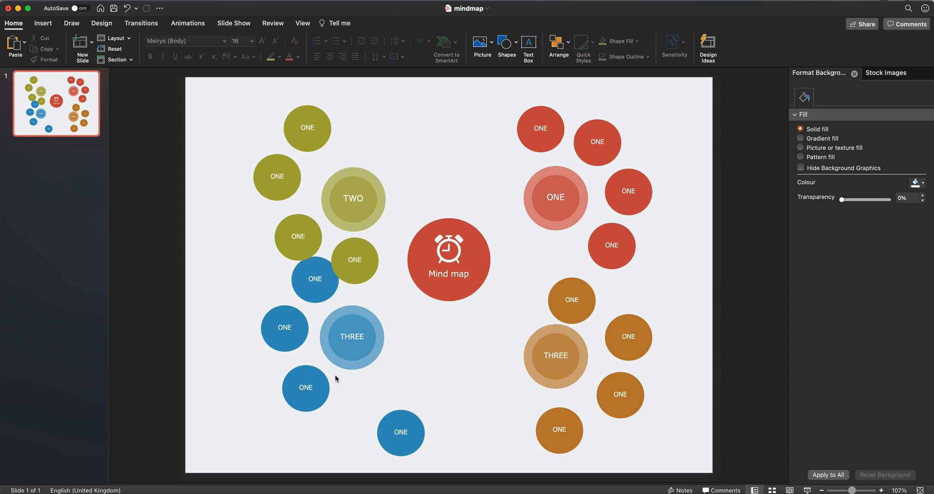
pyautogui.click(351, 337)
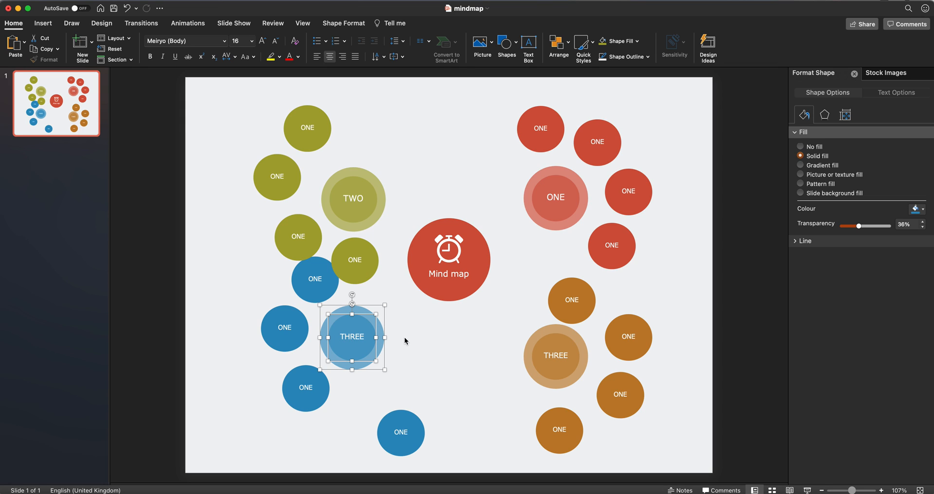
pyautogui.moveTo(631, 52)
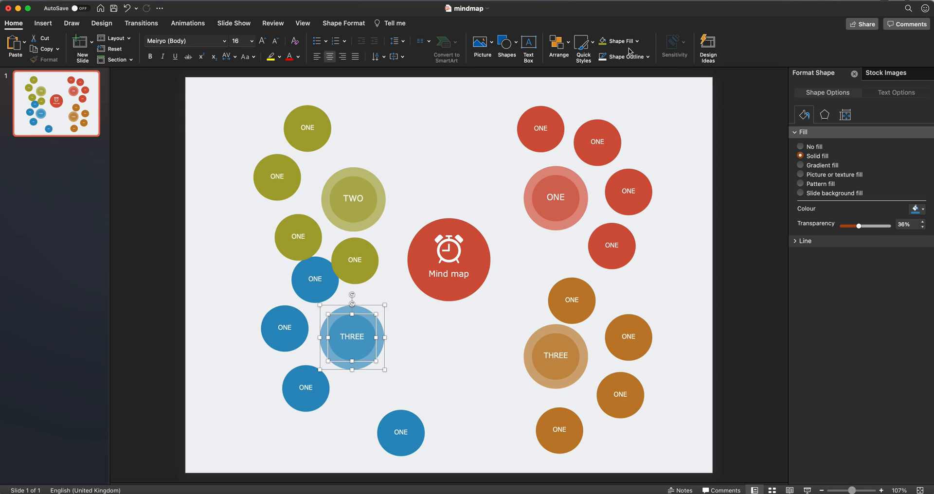
# Move THREE and its ring down-right, then place blue sub-circles below, left and above it
pyautogui.click(558, 47)
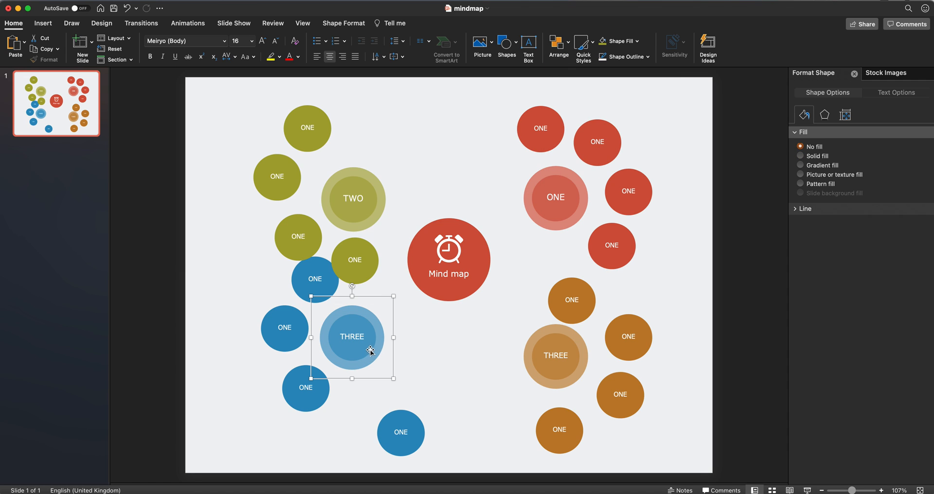
pyautogui.moveTo(352, 337); pyautogui.dragTo(364, 367)
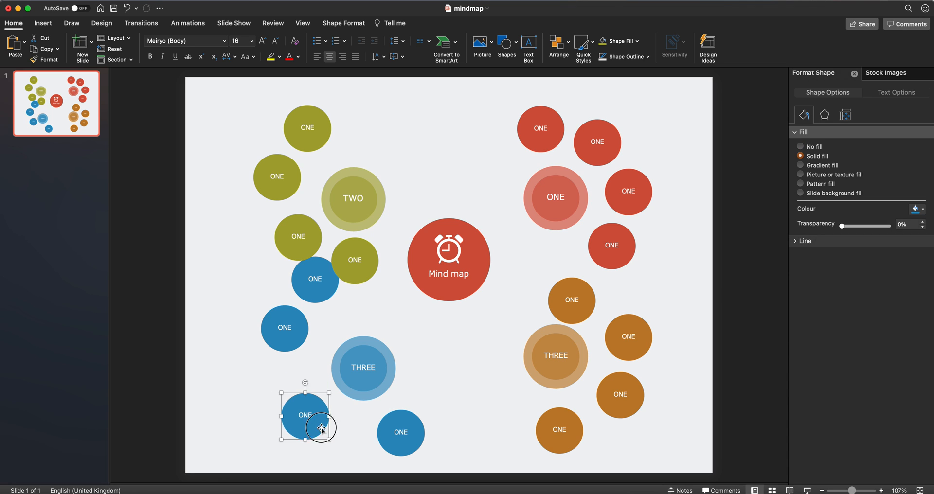
pyautogui.moveTo(304, 415); pyautogui.dragTo(395, 431)
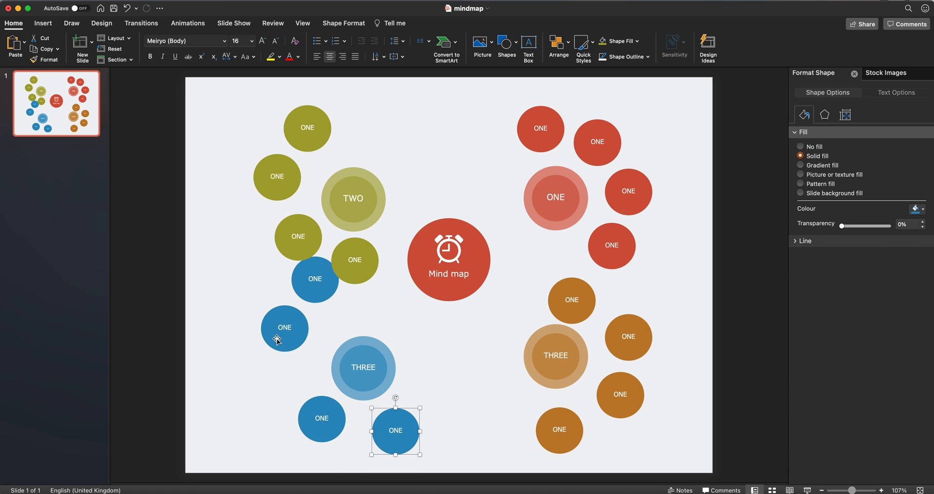
pyautogui.moveTo(395, 431); pyautogui.dragTo(286, 369)
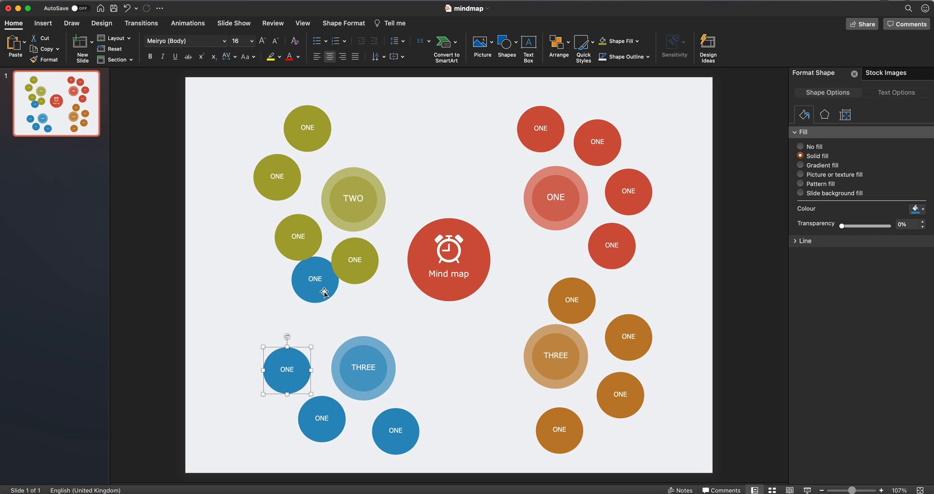
pyautogui.moveTo(286, 370); pyautogui.dragTo(322, 319)
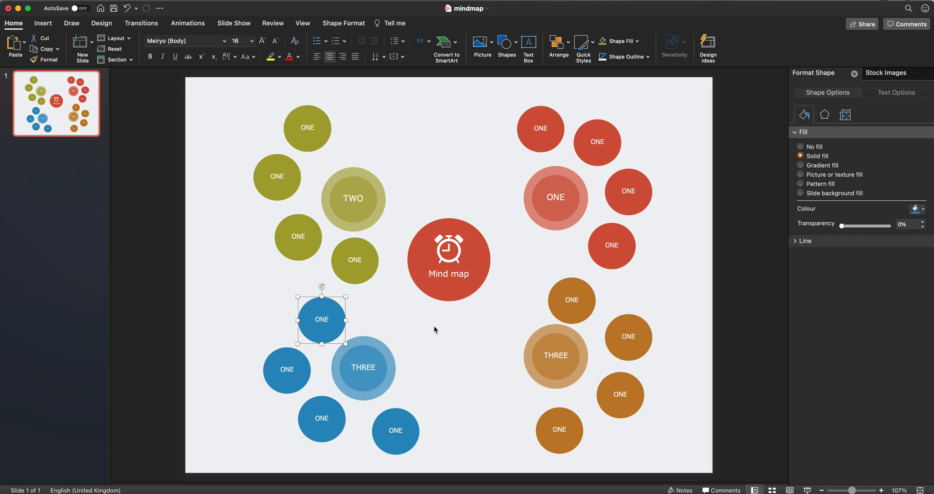
pyautogui.moveTo(385, 179)
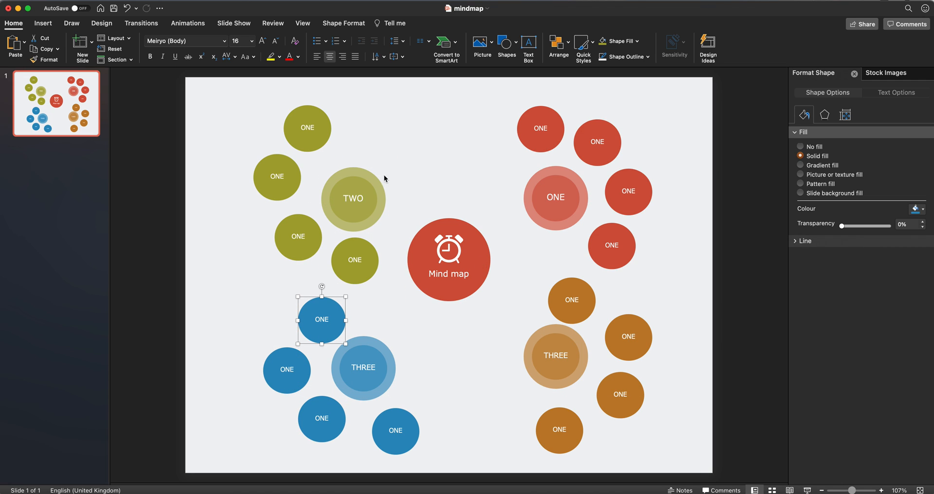
# Draw curved double-arrow connectors from TWO to the top, left and lower olive ONE circles
pyautogui.click(42, 23)
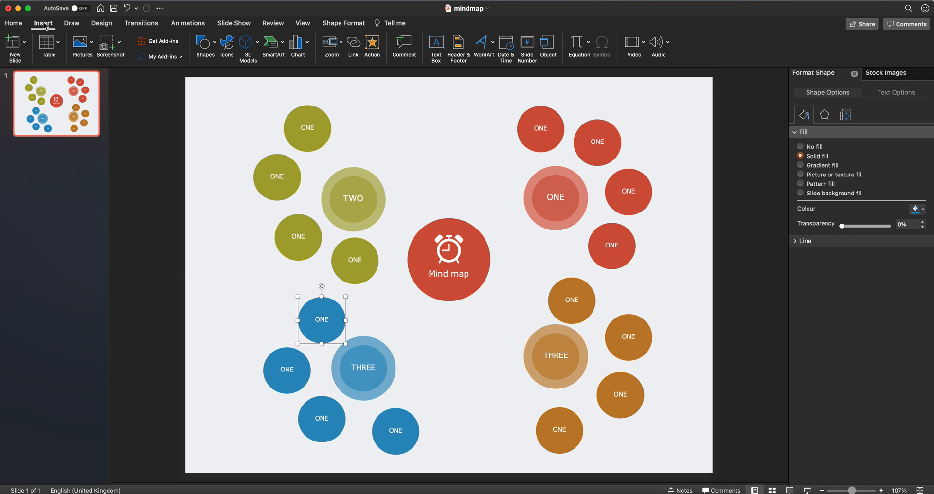
pyautogui.moveTo(78, 34)
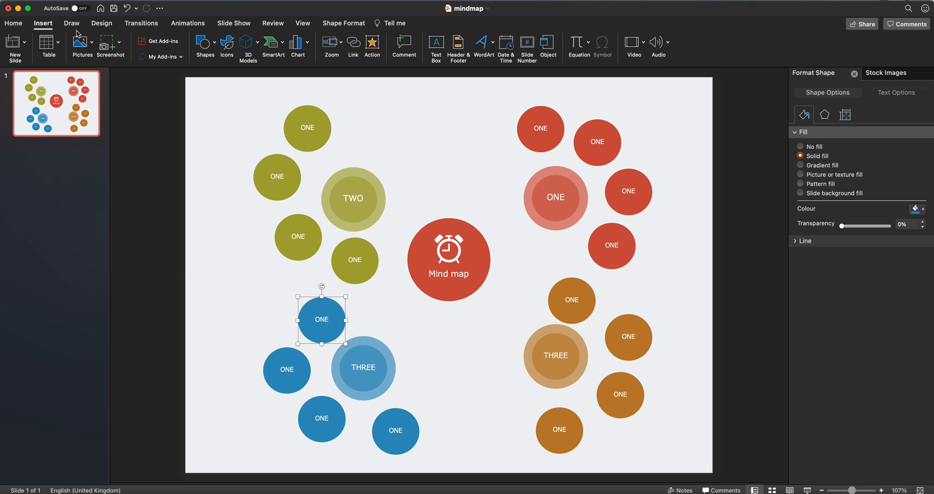
pyautogui.click(204, 45)
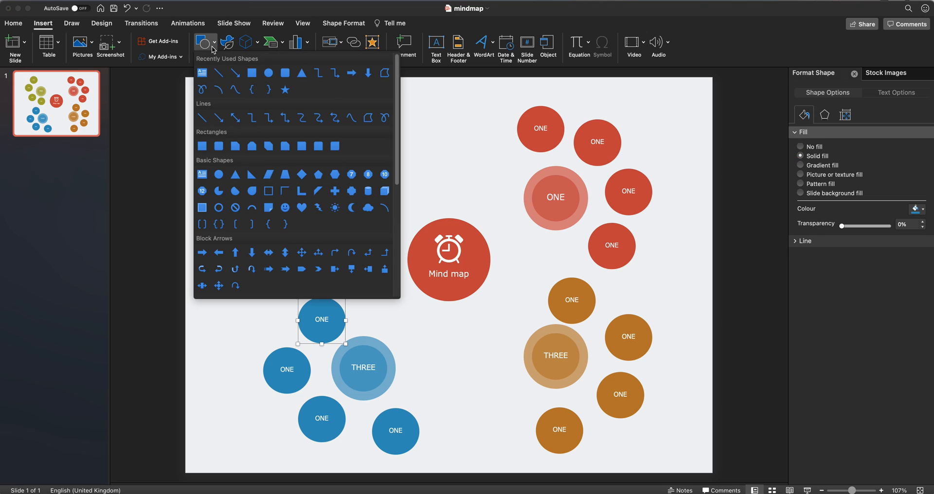
pyautogui.moveTo(251, 117)
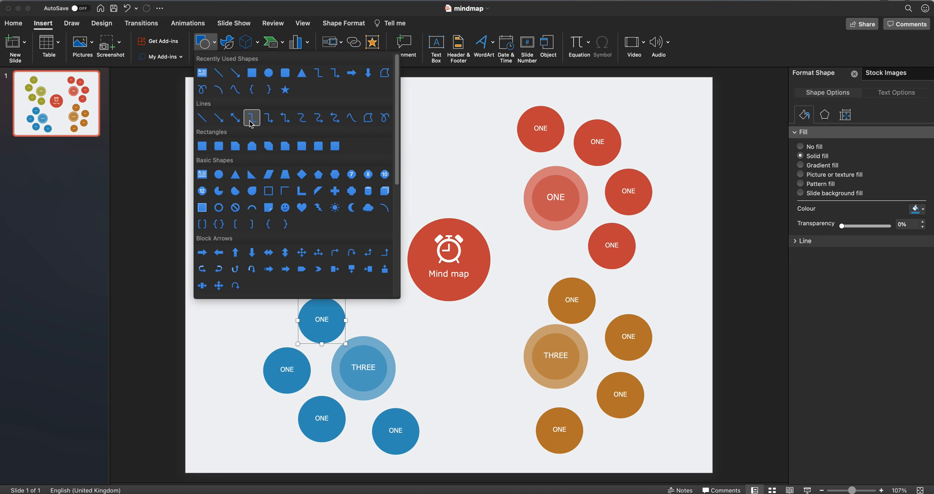
pyautogui.moveTo(252, 118)
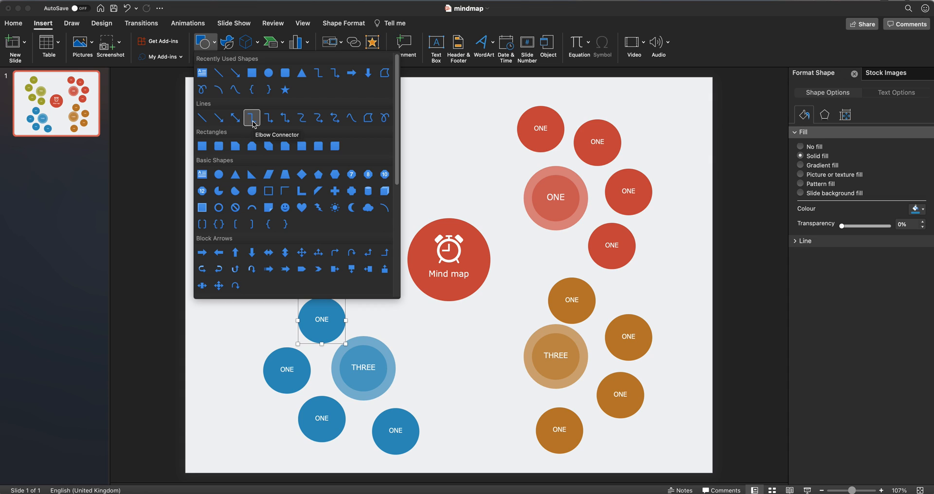
pyautogui.moveTo(335, 117)
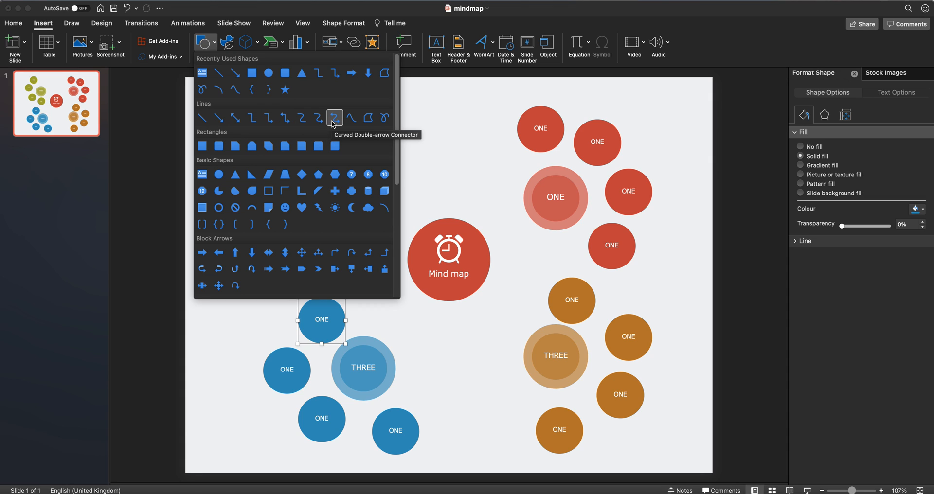
pyautogui.moveTo(268, 118)
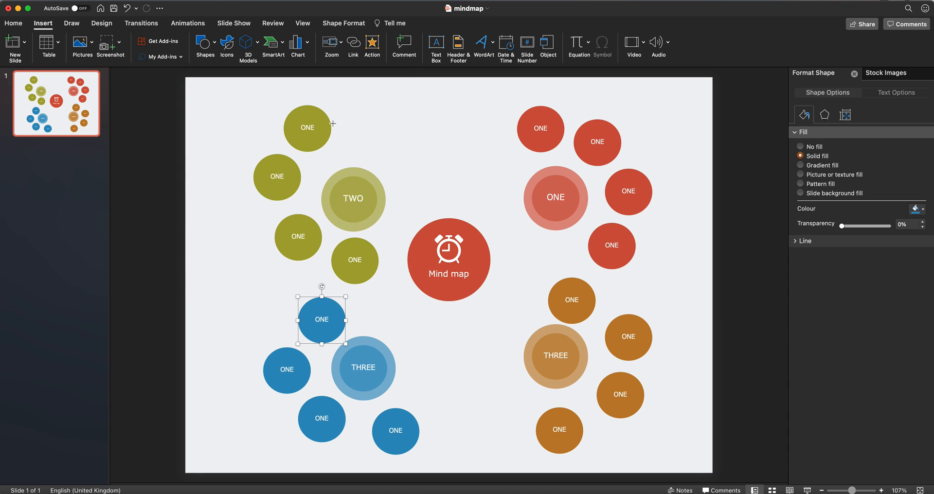
pyautogui.click(353, 198)
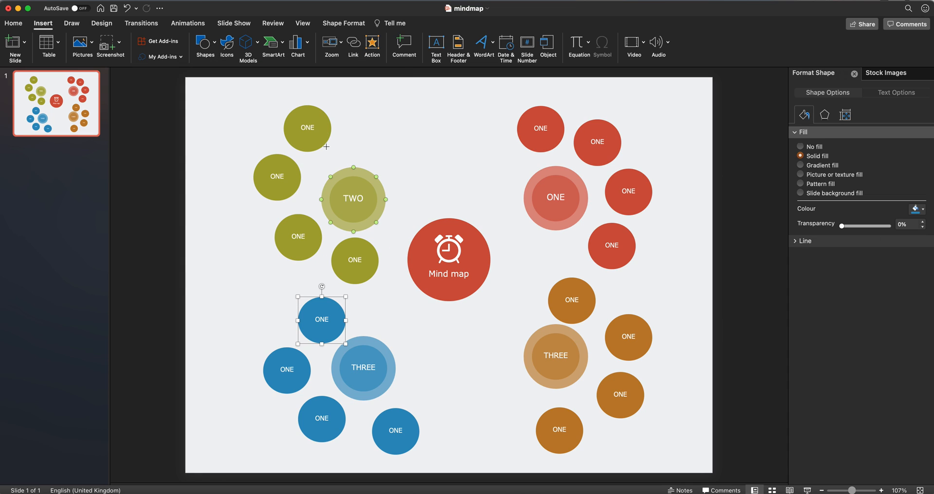
pyautogui.click(308, 128)
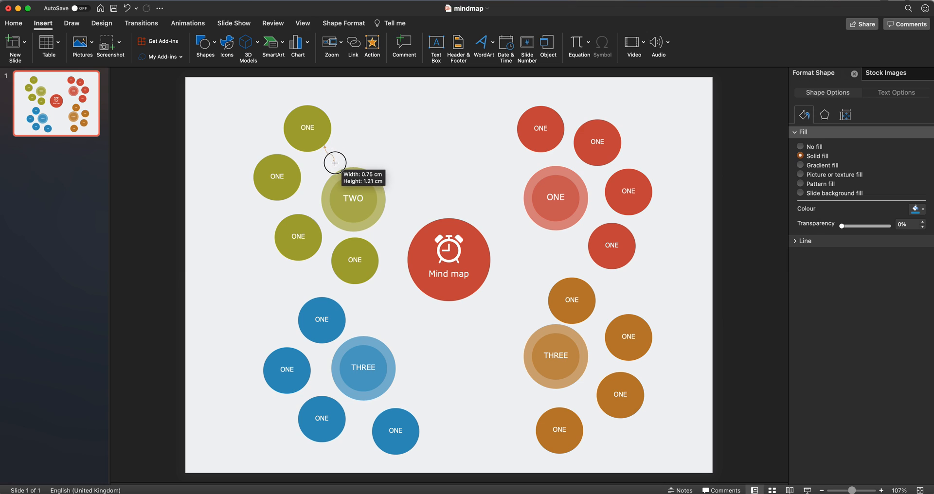
pyautogui.moveTo(335, 163); pyautogui.dragTo(351, 165)
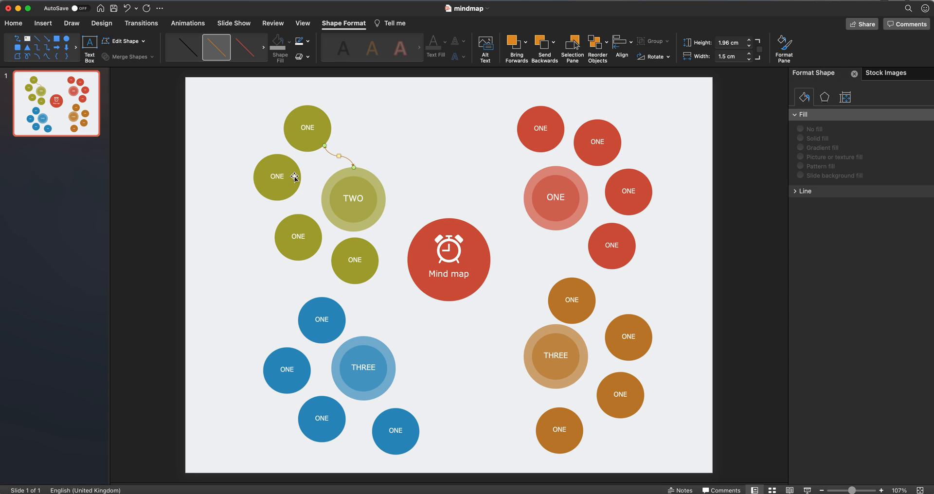
pyautogui.moveTo(295, 178); pyautogui.dragTo(310, 174)
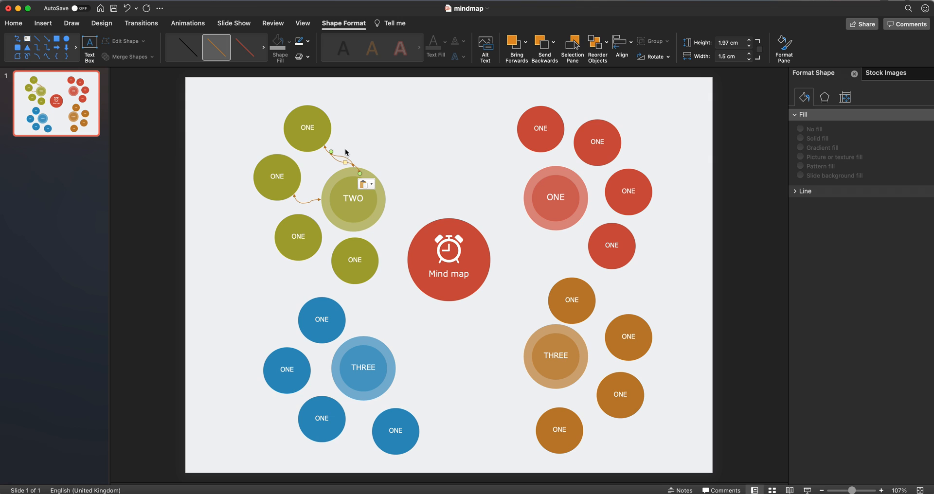
pyautogui.moveTo(345, 151); pyautogui.dragTo(370, 239)
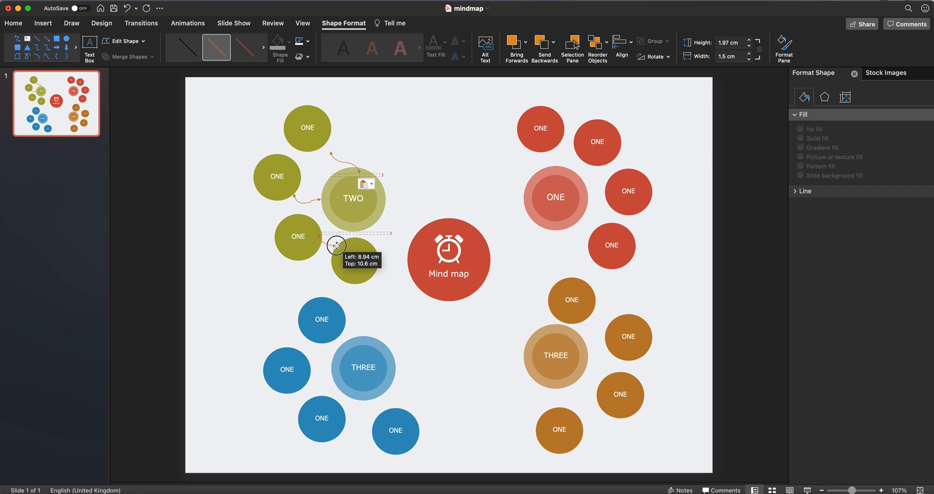
pyautogui.moveTo(337, 245); pyautogui.dragTo(355, 258)
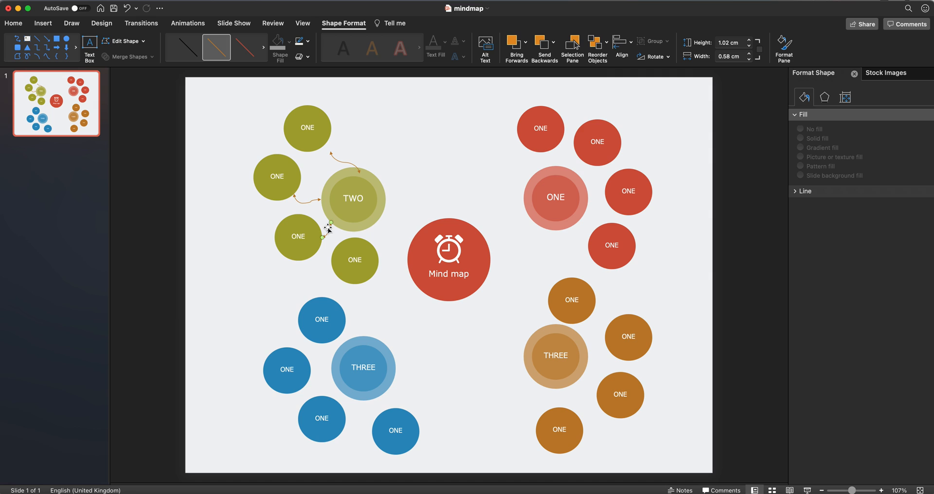
pyautogui.click(13, 23)
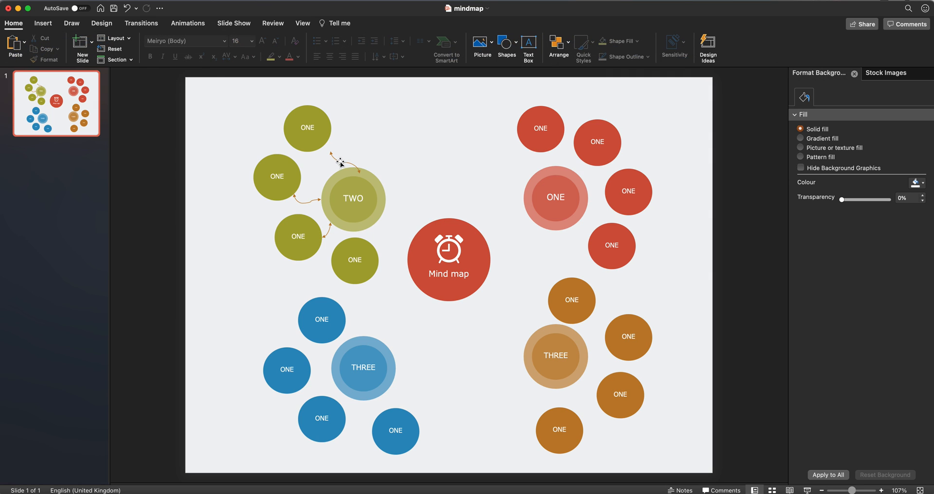
# Give TWO's connectors an olive line style and add a curved connector from TWO to Mind map
pyautogui.click(337, 154)
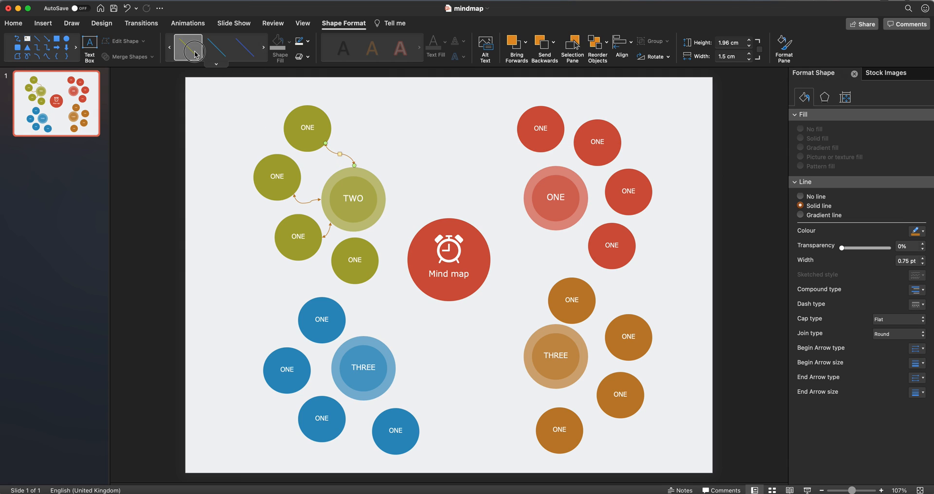
pyautogui.click(216, 48)
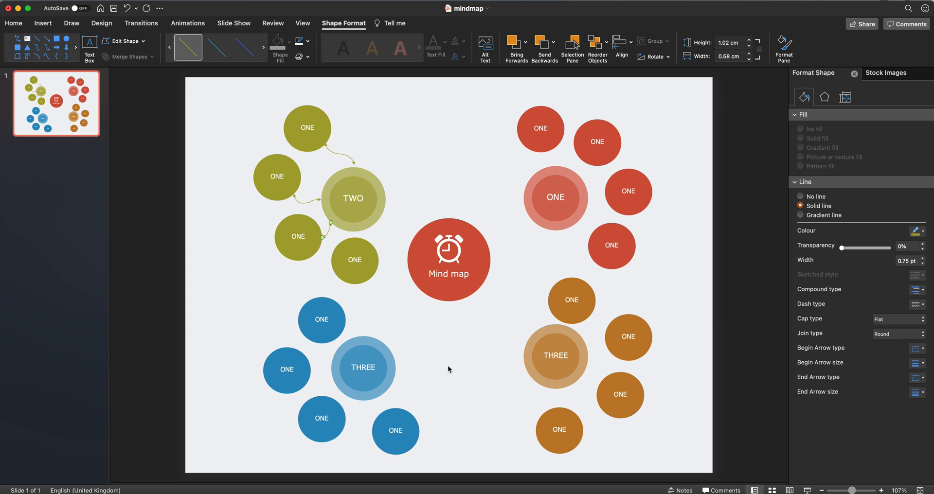
pyautogui.moveTo(400, 243)
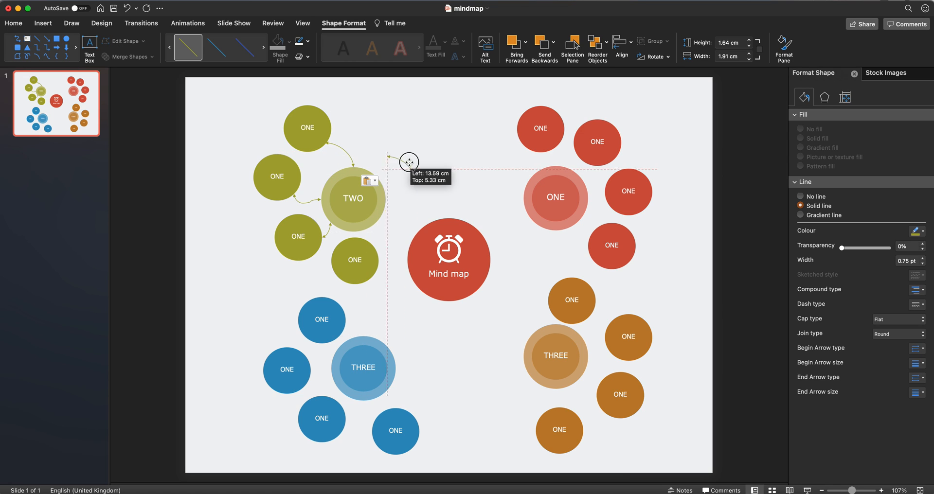
pyautogui.moveTo(409, 163); pyautogui.dragTo(409, 232)
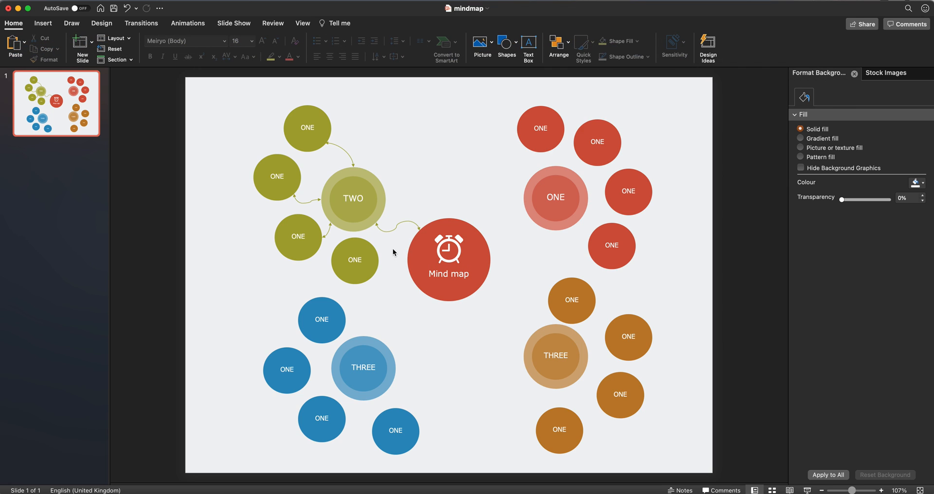
pyautogui.moveTo(320, 116)
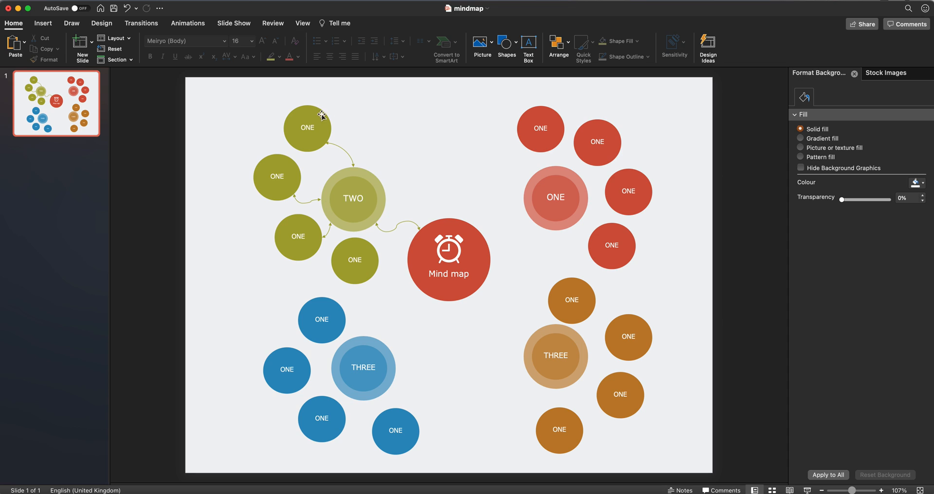
pyautogui.moveTo(342, 243)
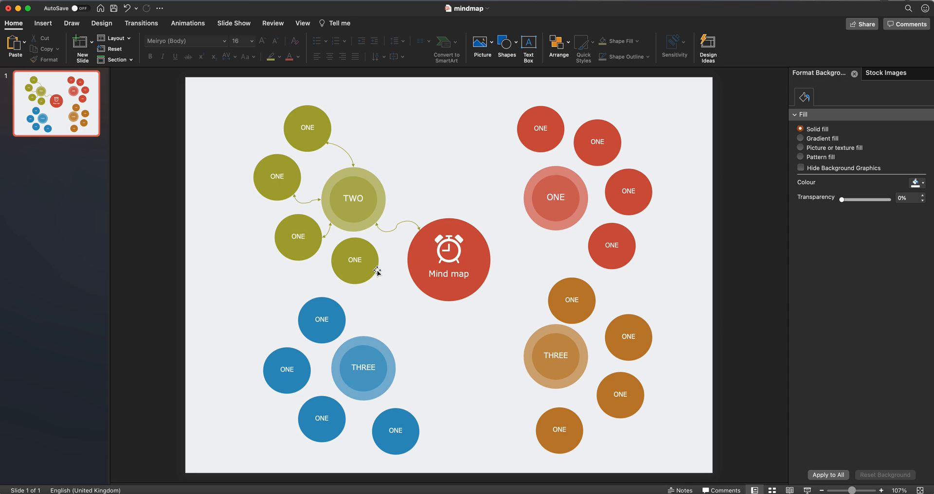
pyautogui.moveTo(437, 264)
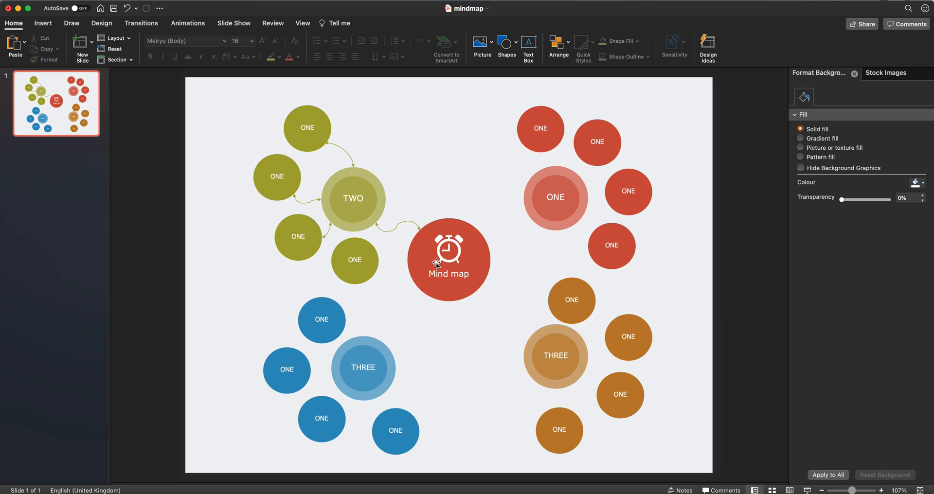
pyautogui.moveTo(420, 263)
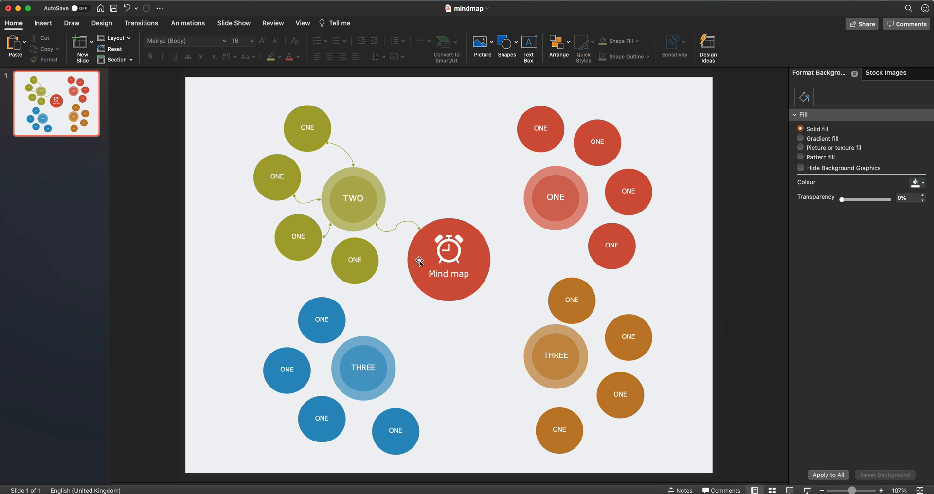
pyautogui.moveTo(571, 288)
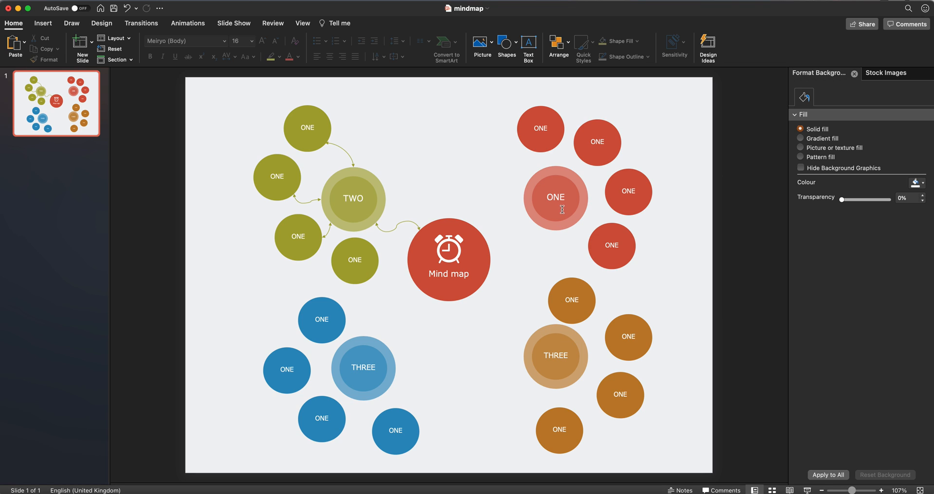
pyautogui.moveTo(529, 355)
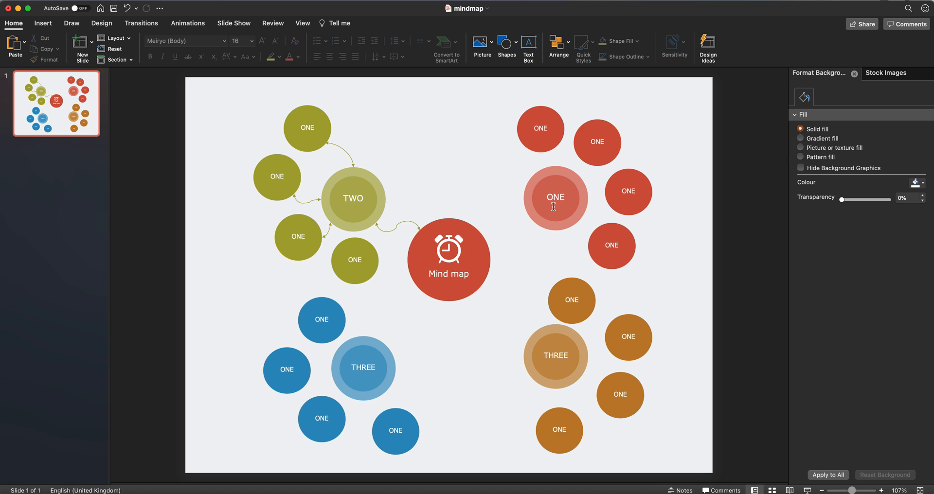
# Give the inner red ONE circle a picture fill using the first screenshot (pebbles photo)
pyautogui.click(555, 197)
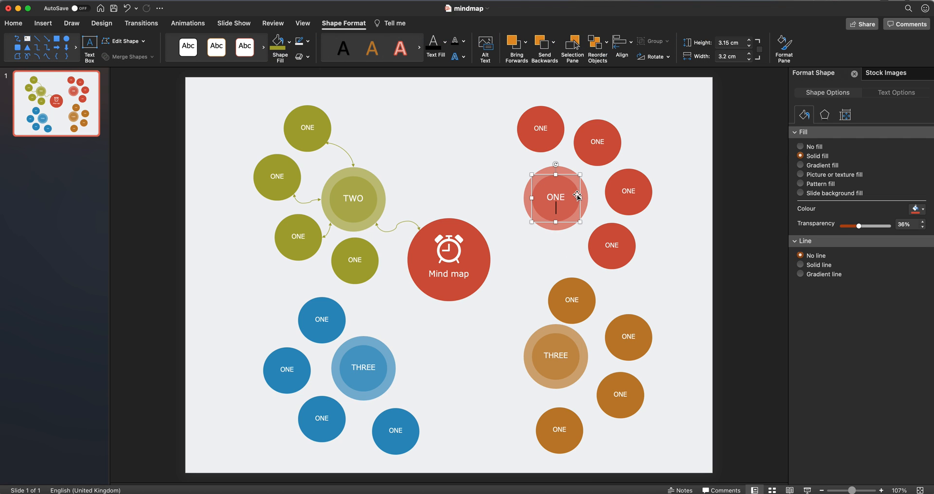
pyautogui.rightClick(555, 196)
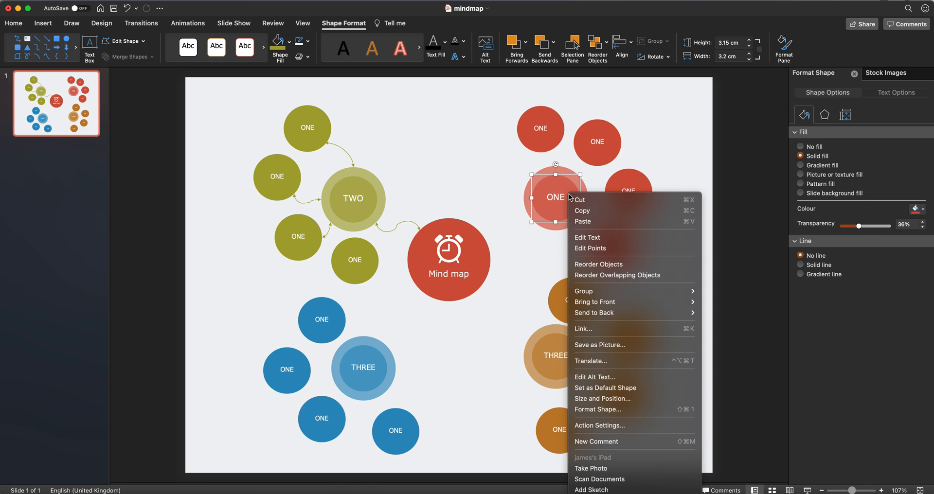
pyautogui.moveTo(595, 377)
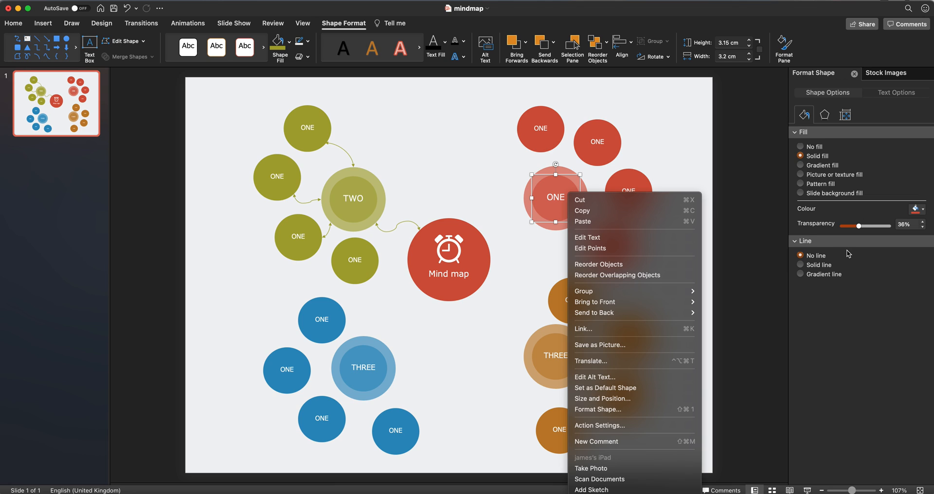
pyautogui.moveTo(845, 188)
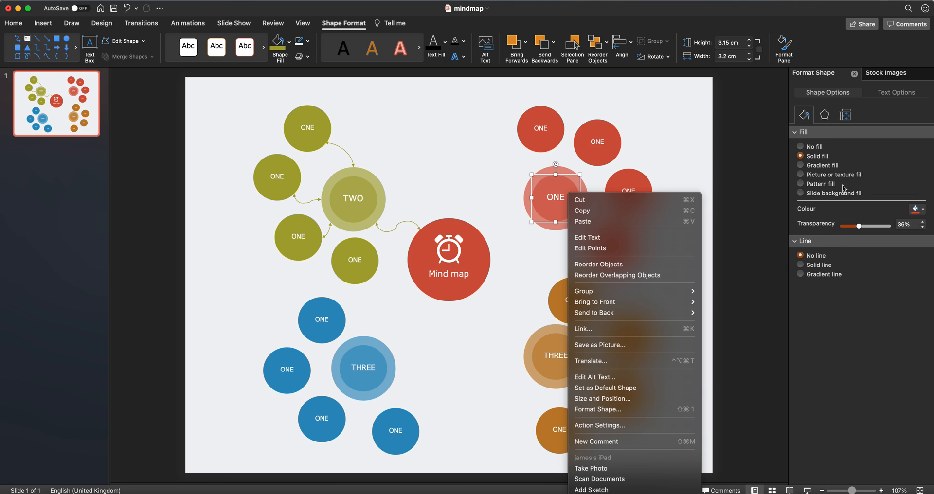
pyautogui.click(801, 175)
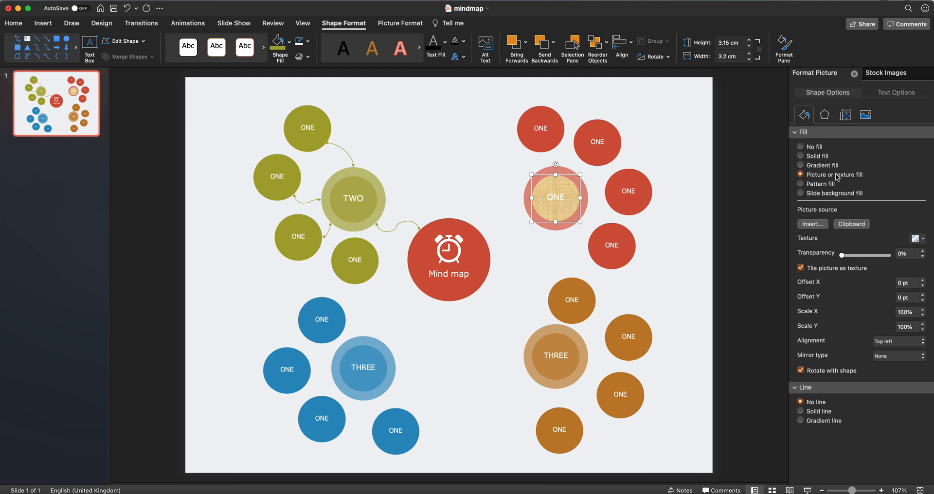
pyautogui.moveTo(815, 178)
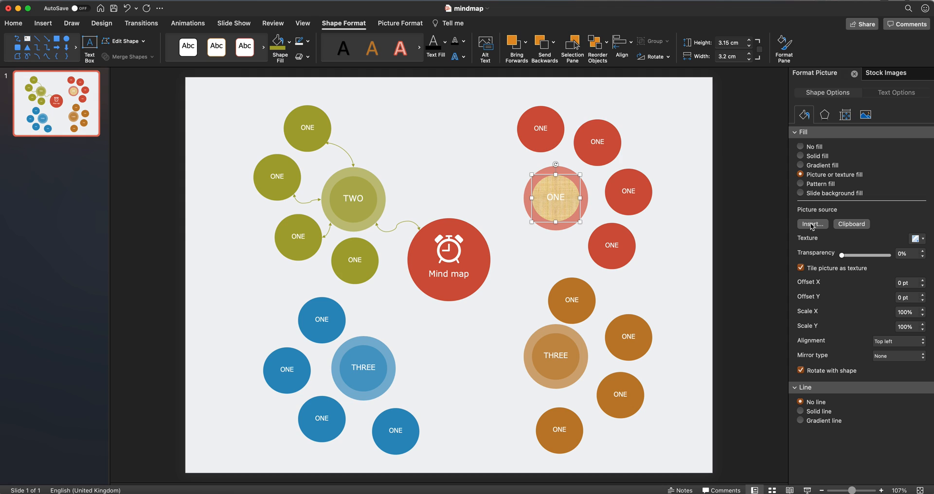
pyautogui.click(812, 223)
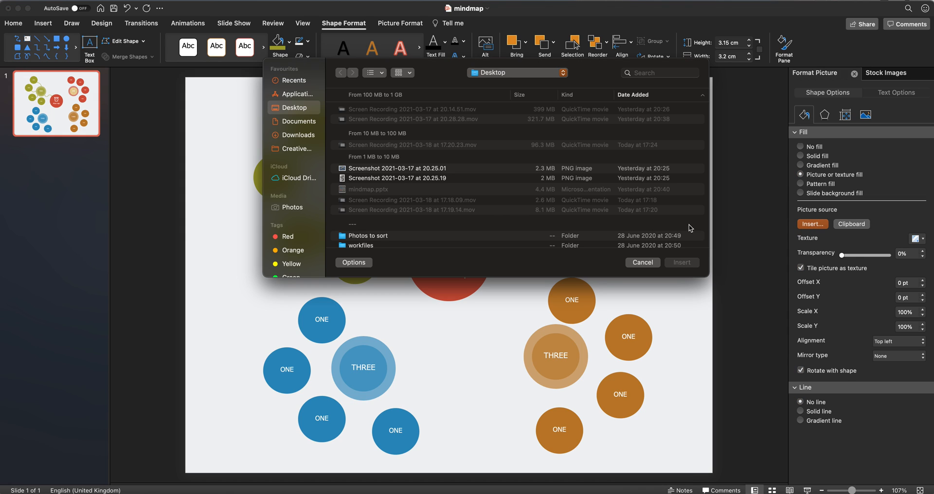
pyautogui.click(397, 167)
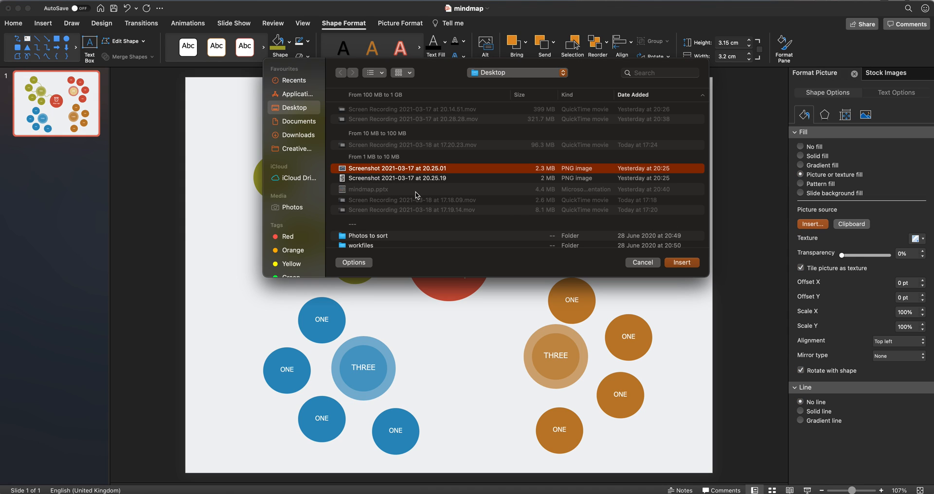
pyautogui.click(682, 262)
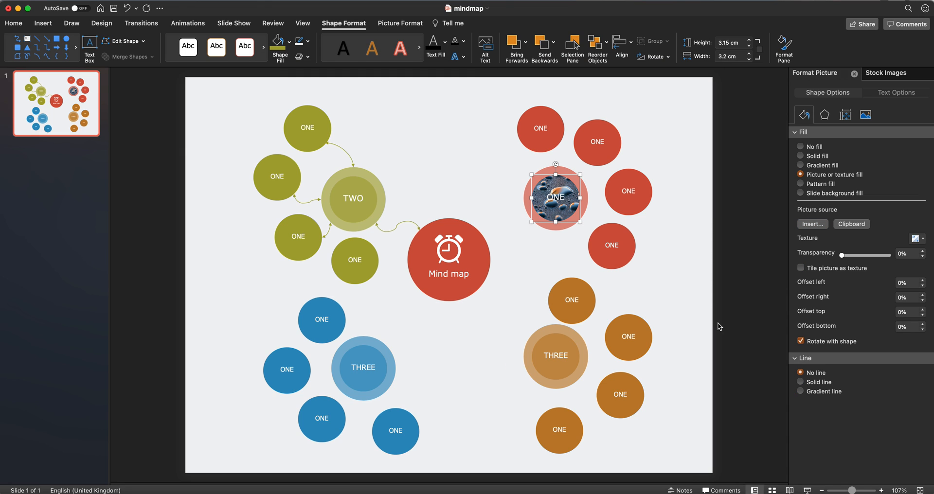
pyautogui.moveTo(566, 332)
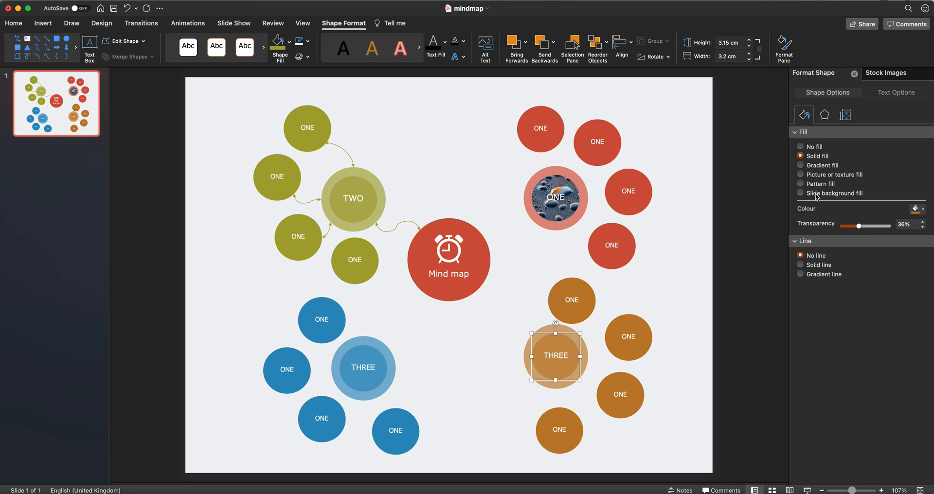
# Give the inner orange THREE circle a picture fill using the second screenshot, then deselect it
pyautogui.click(801, 175)
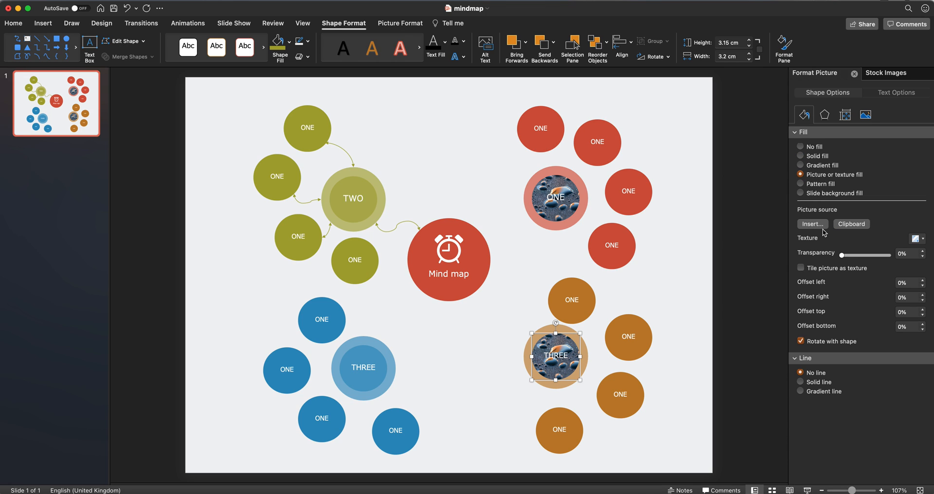
pyautogui.click(812, 224)
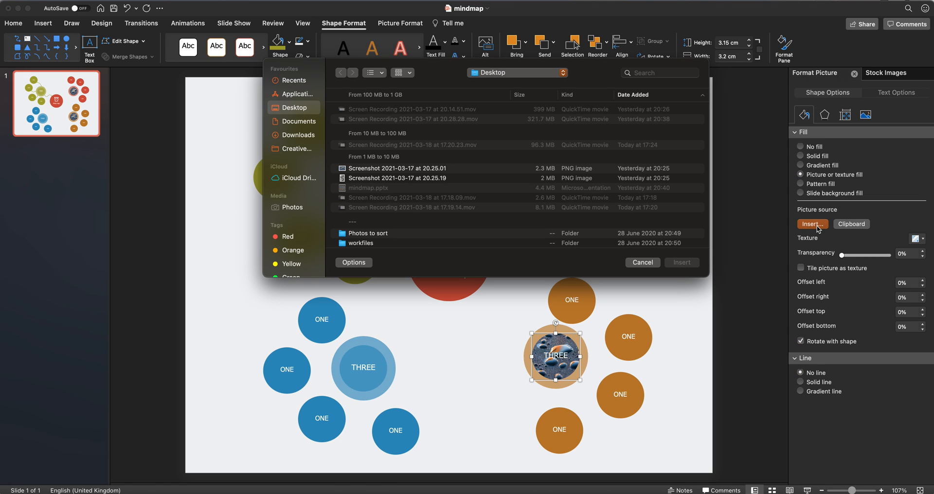
pyautogui.click(396, 178)
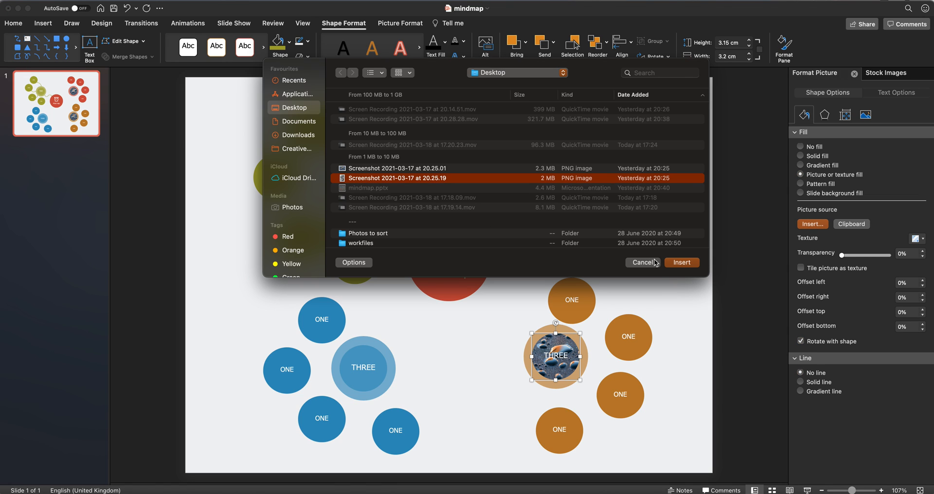
pyautogui.click(682, 263)
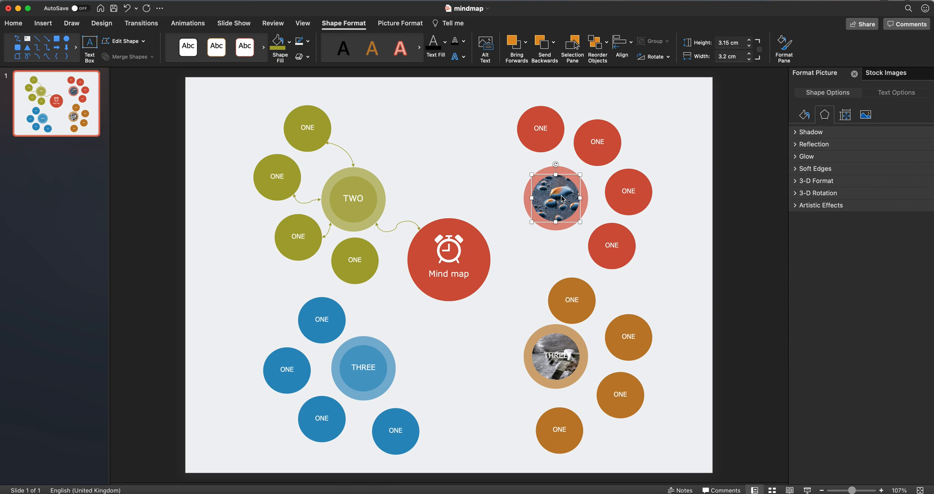
pyautogui.click(555, 356)
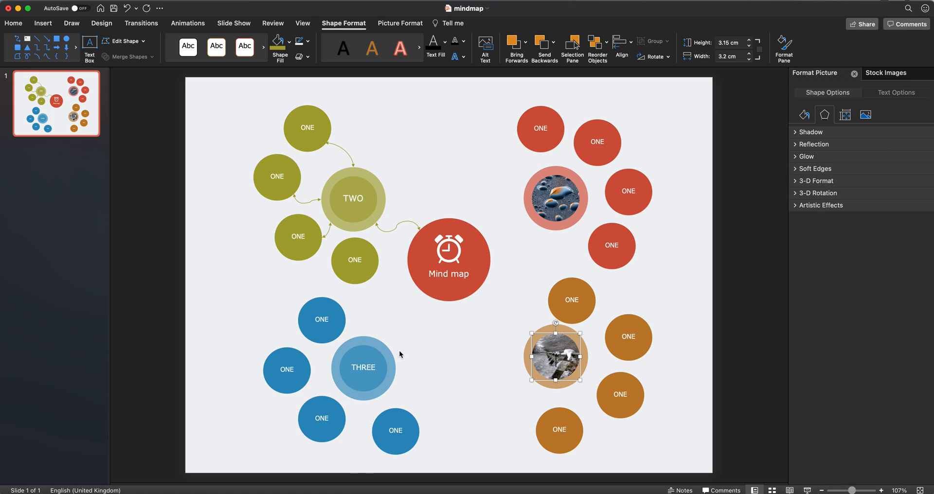
pyautogui.click(454, 357)
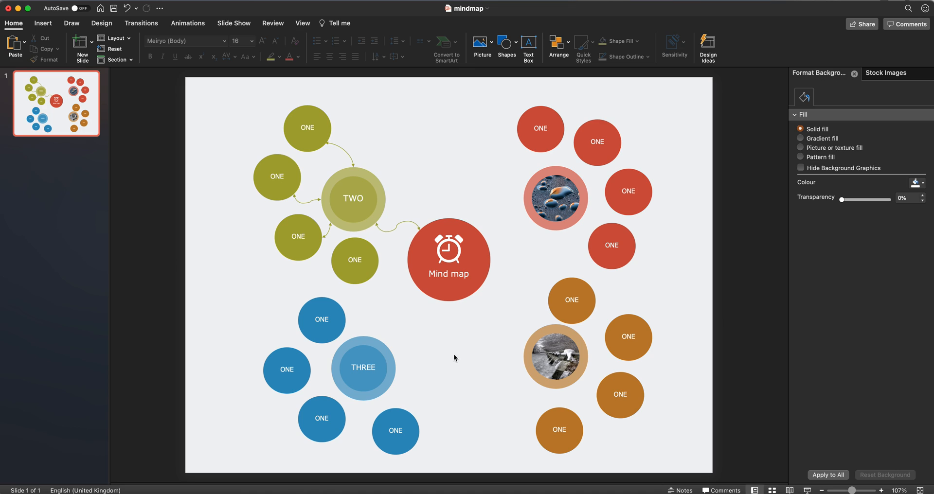